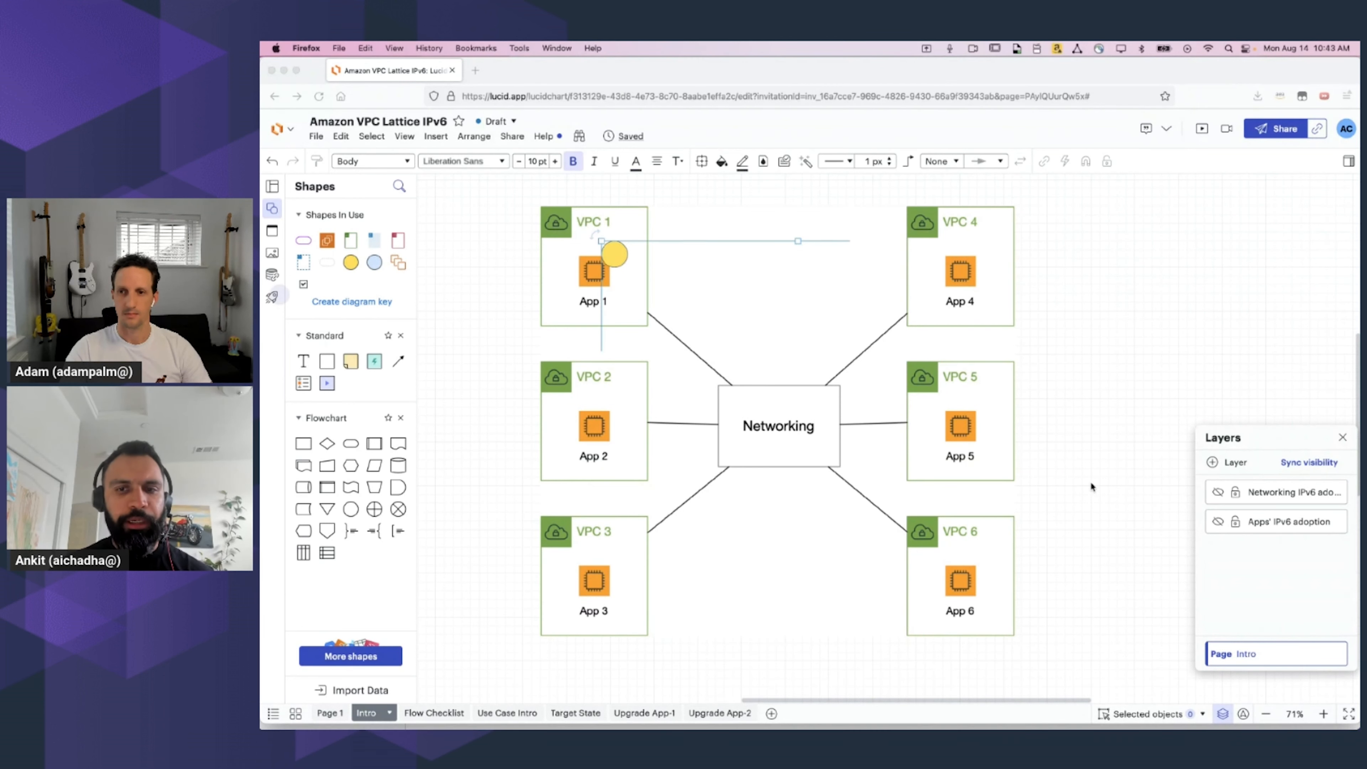
Show the IPv6 adoption layers with IPv4/IPv6 badges, then switch to the Flow Checklist page
click(1217, 522)
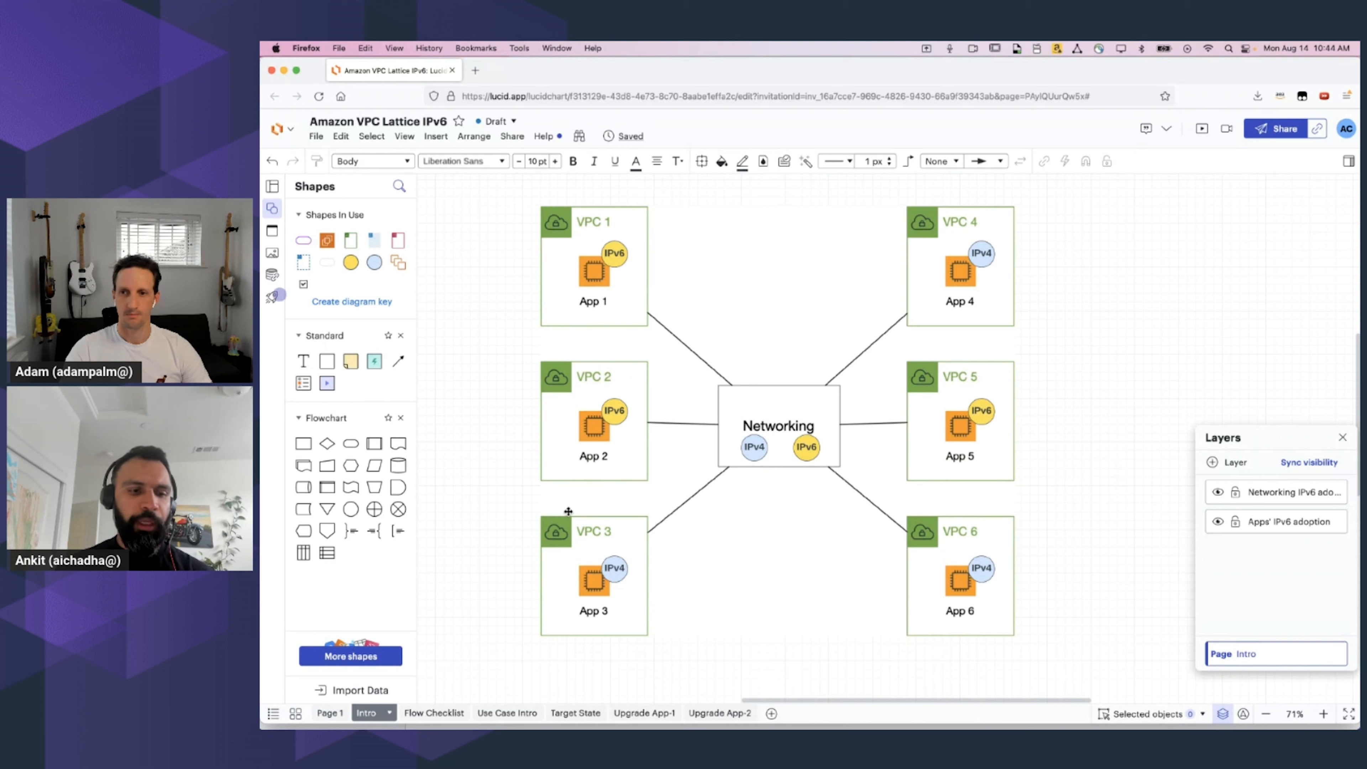
click(434, 712)
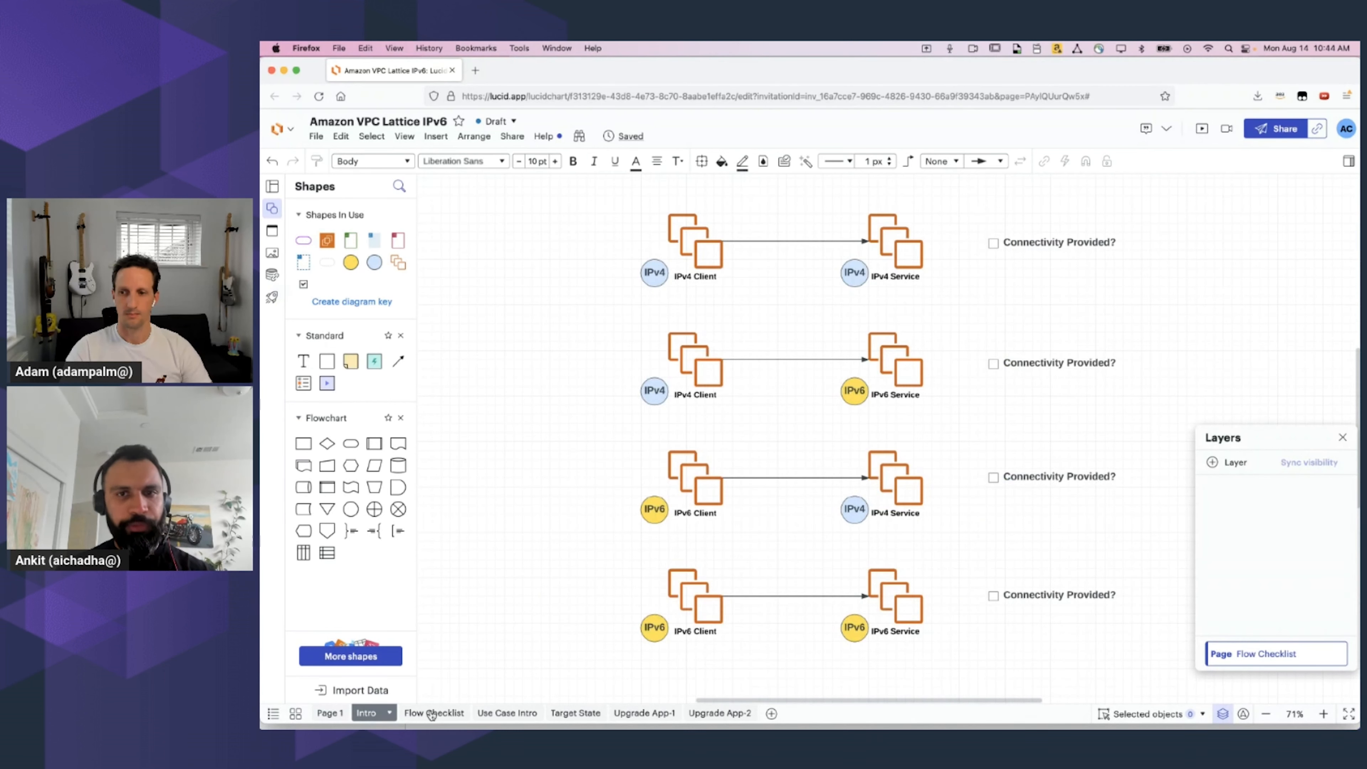
click(434, 712)
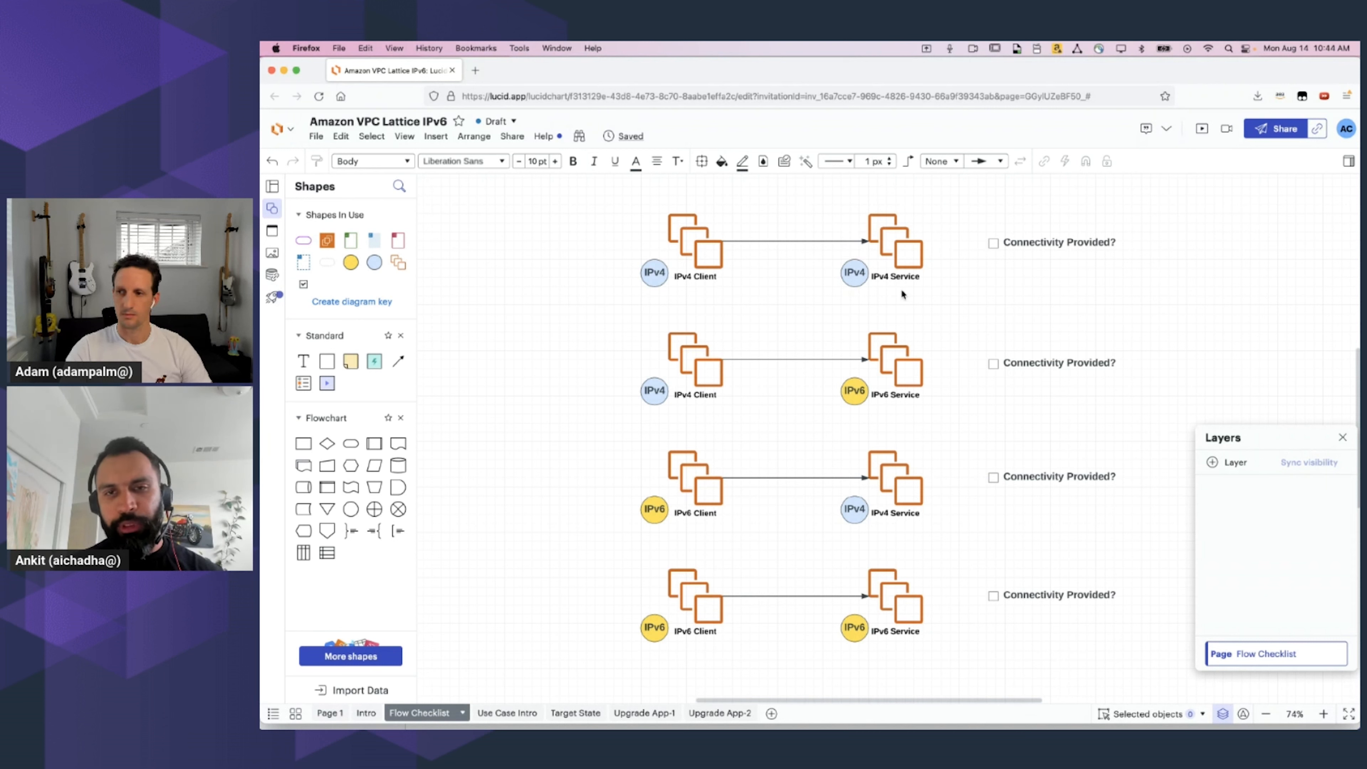
mouse_move(680, 419)
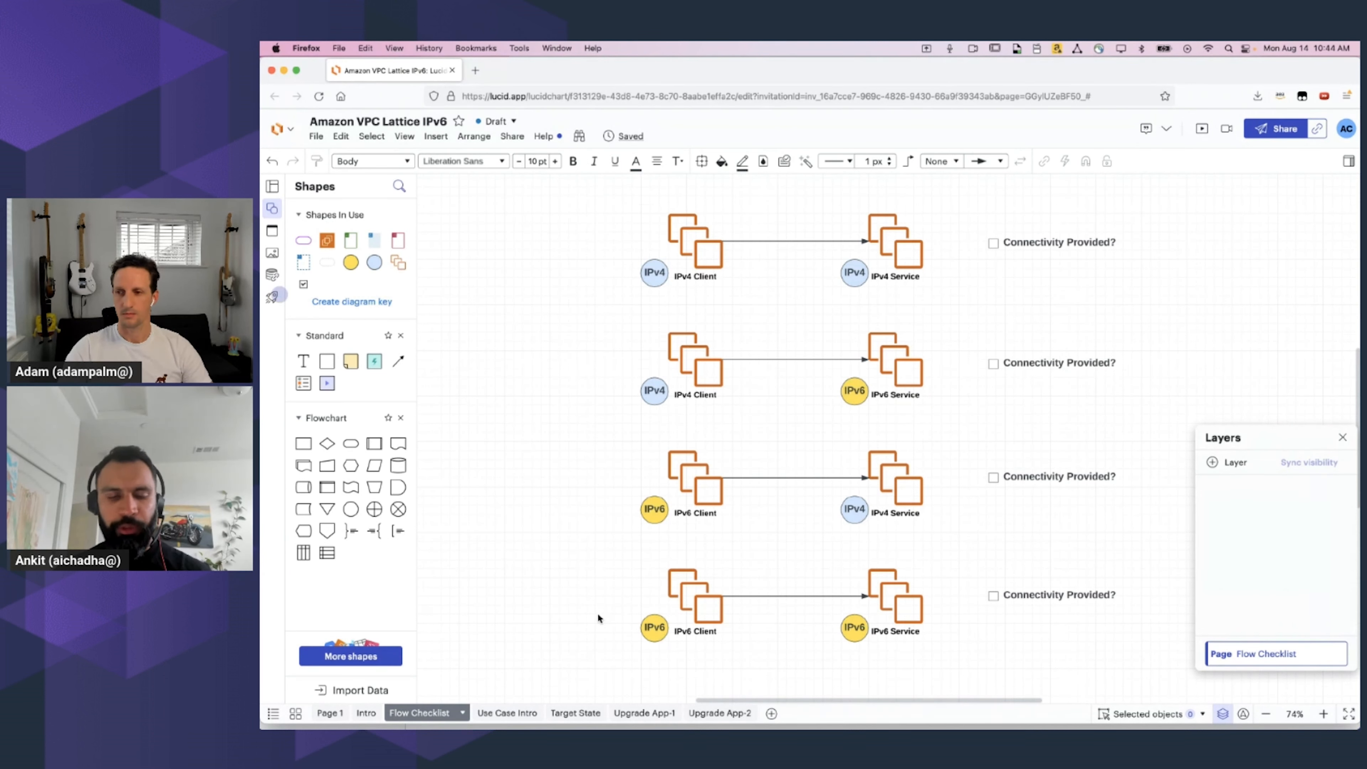
mouse_move(949, 673)
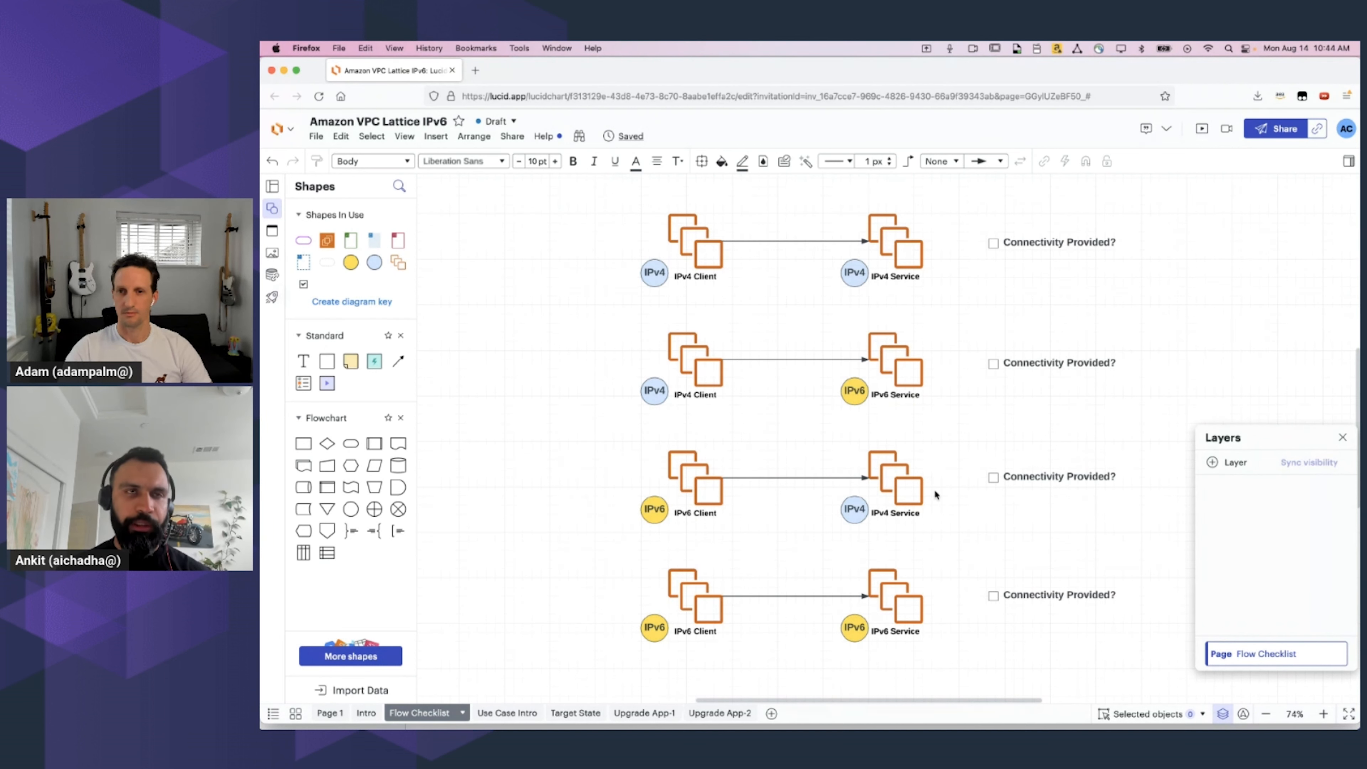
mouse_move(517, 563)
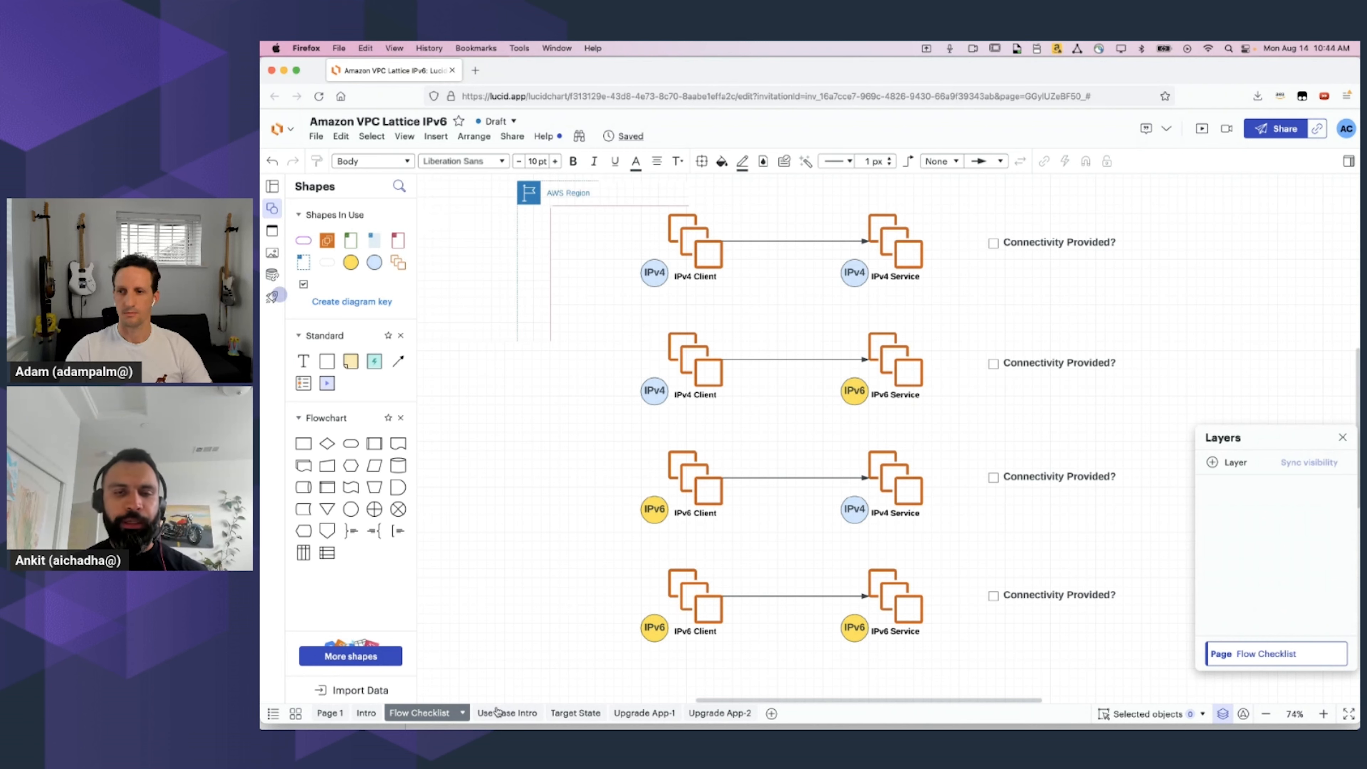
On the Use Case Intro page, reveal the IPv6 components, Lattice Service Association and VPC Association layers
click(494, 713)
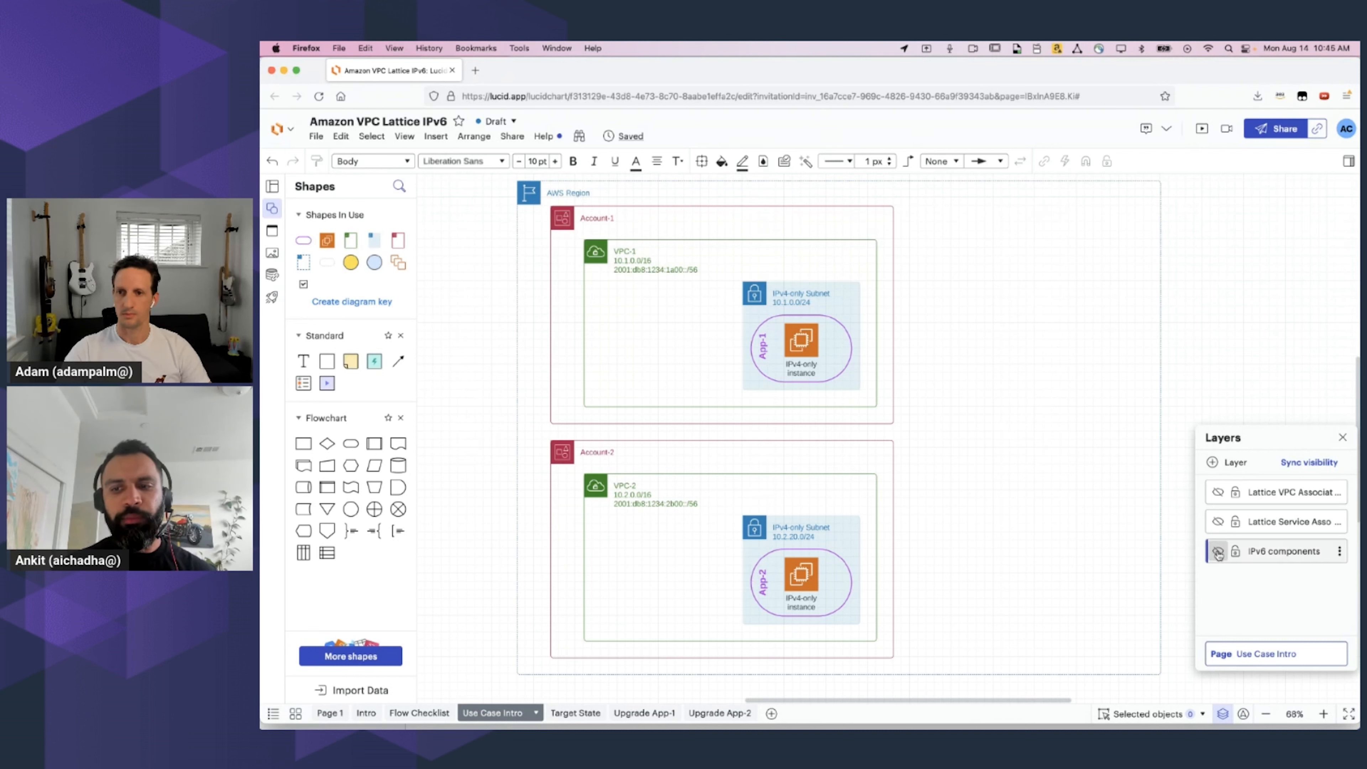
click(1215, 551)
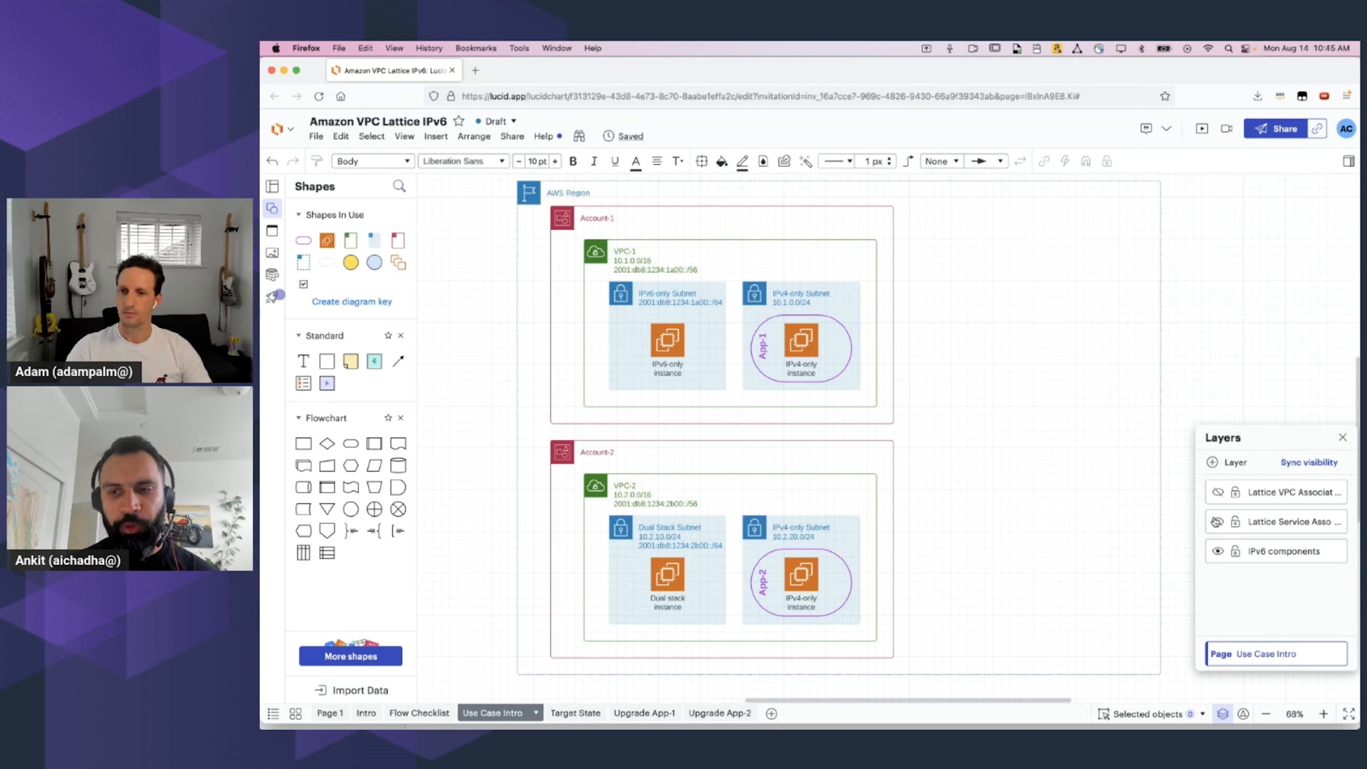
click(1207, 521)
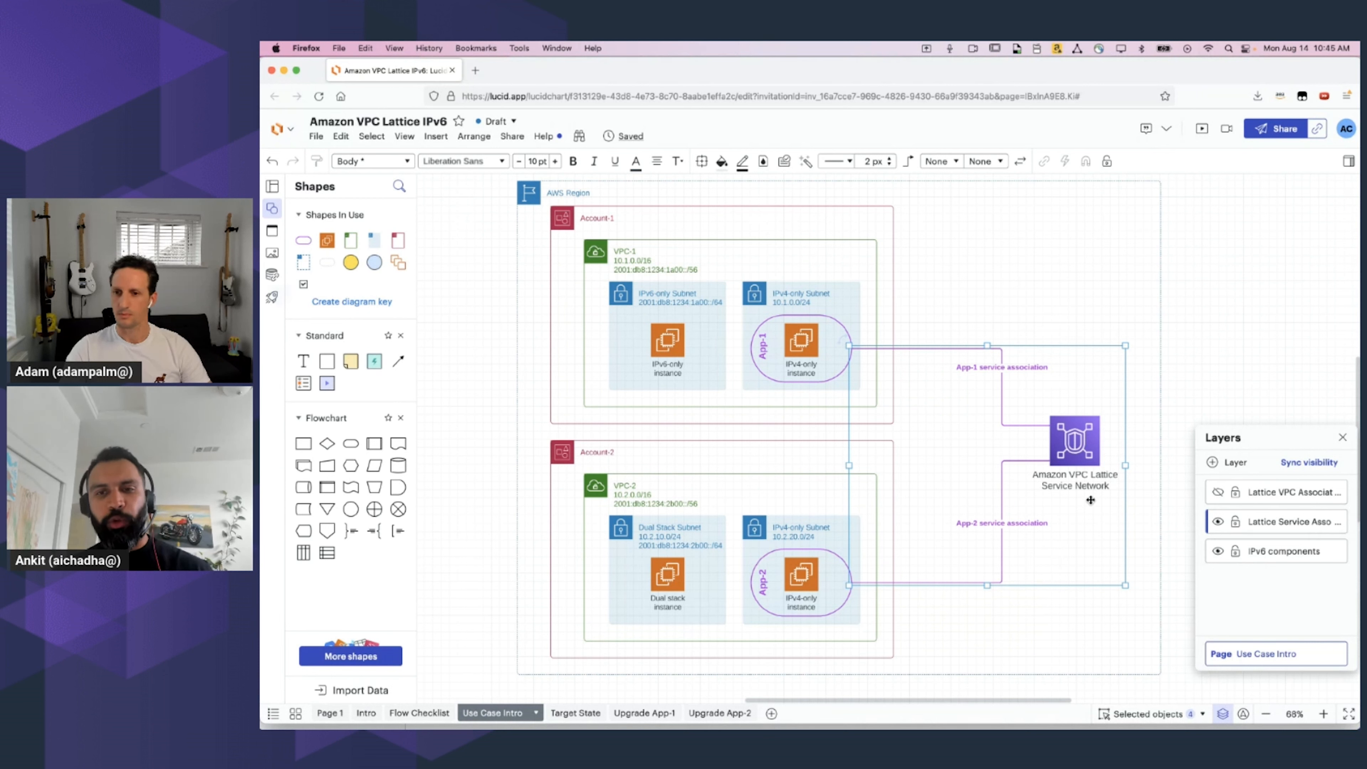
mouse_move(993, 530)
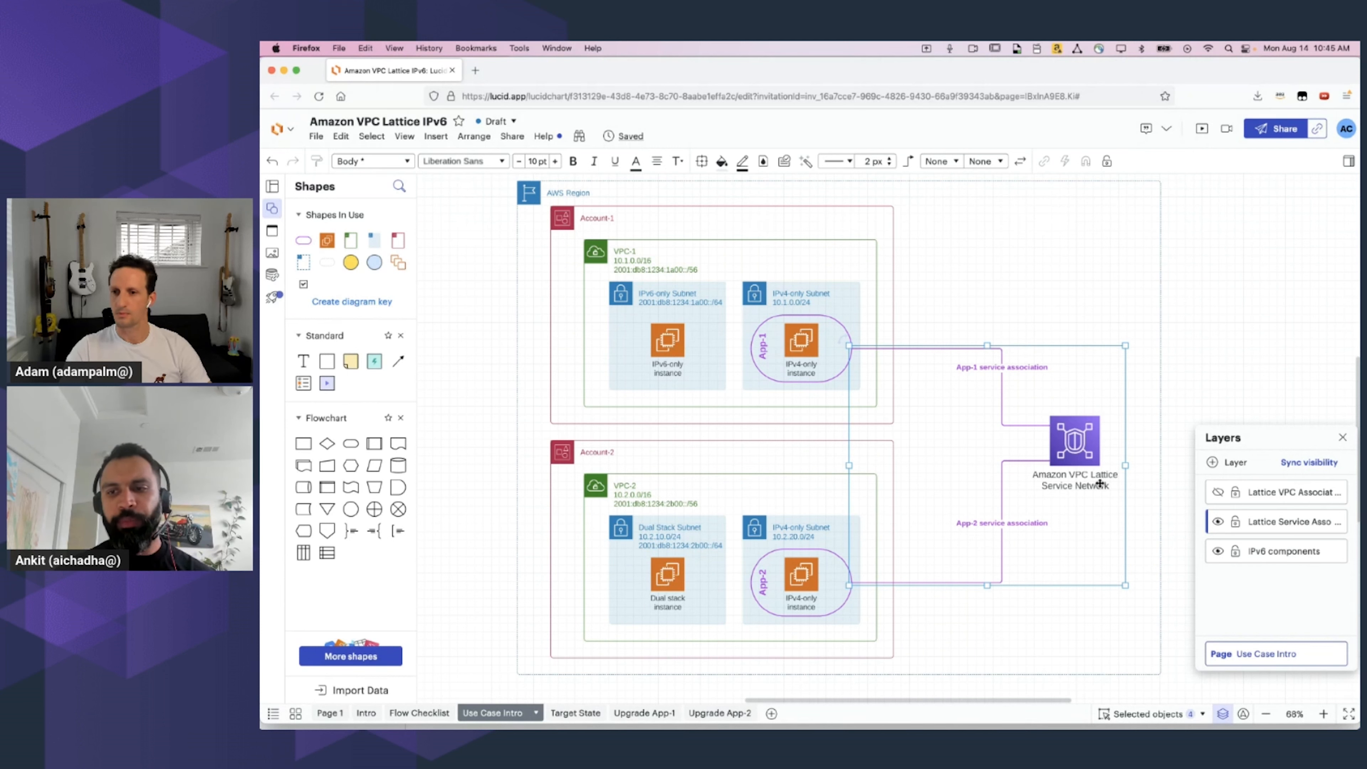
click(1218, 492)
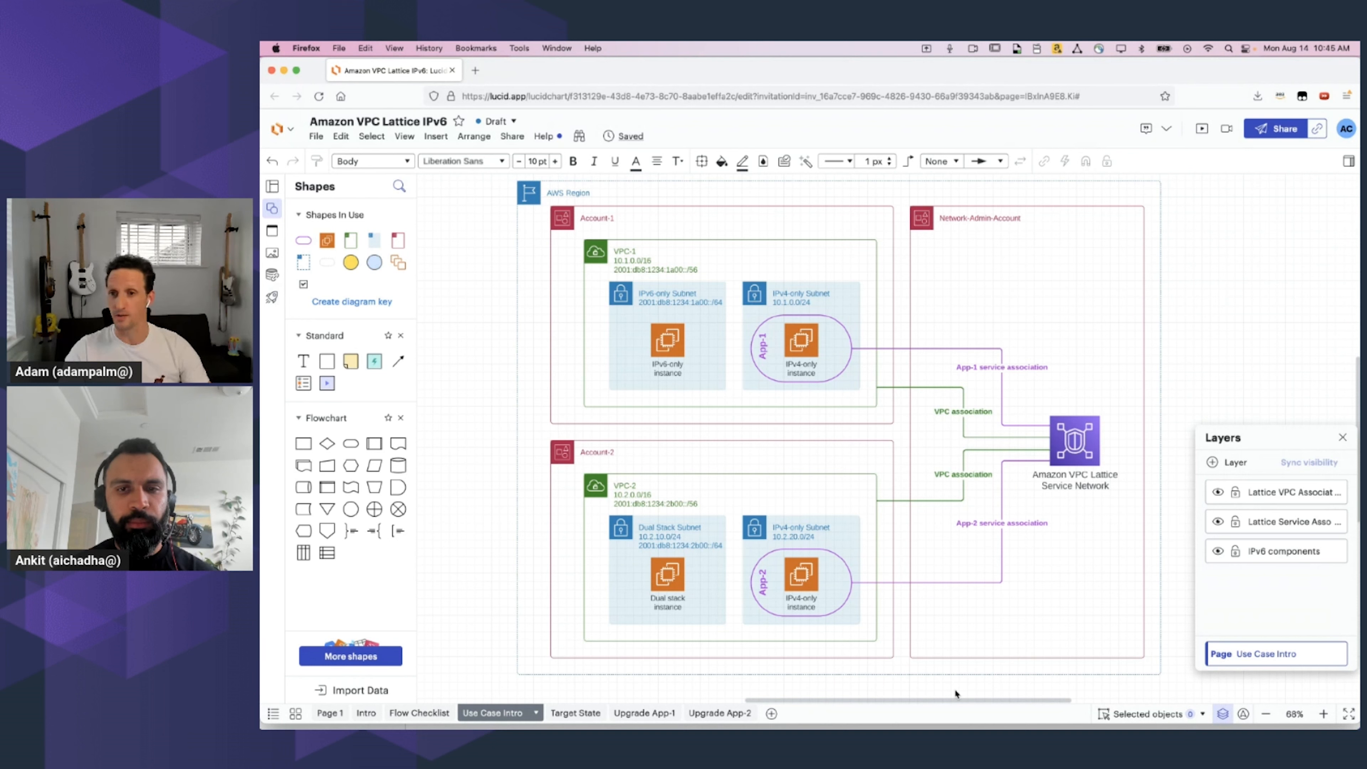
mouse_move(905, 45)
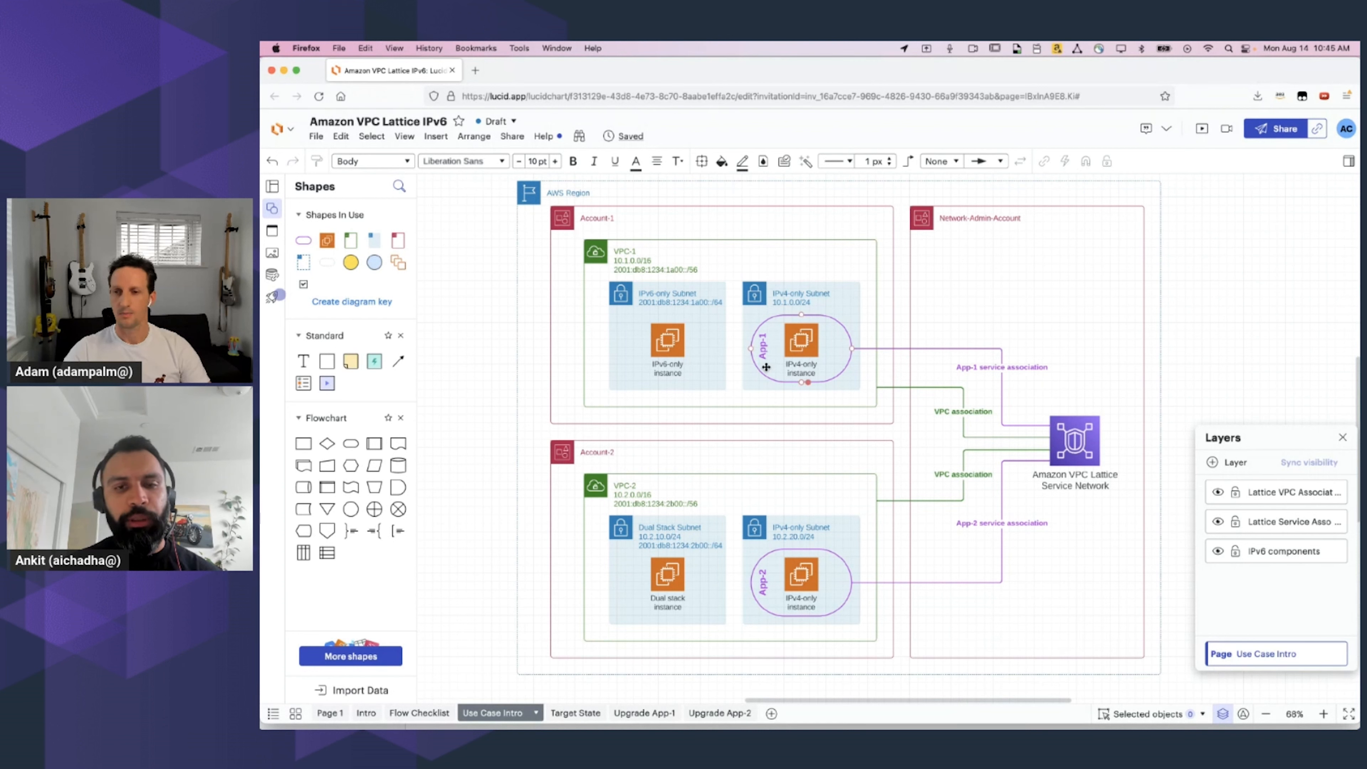
mouse_move(825, 373)
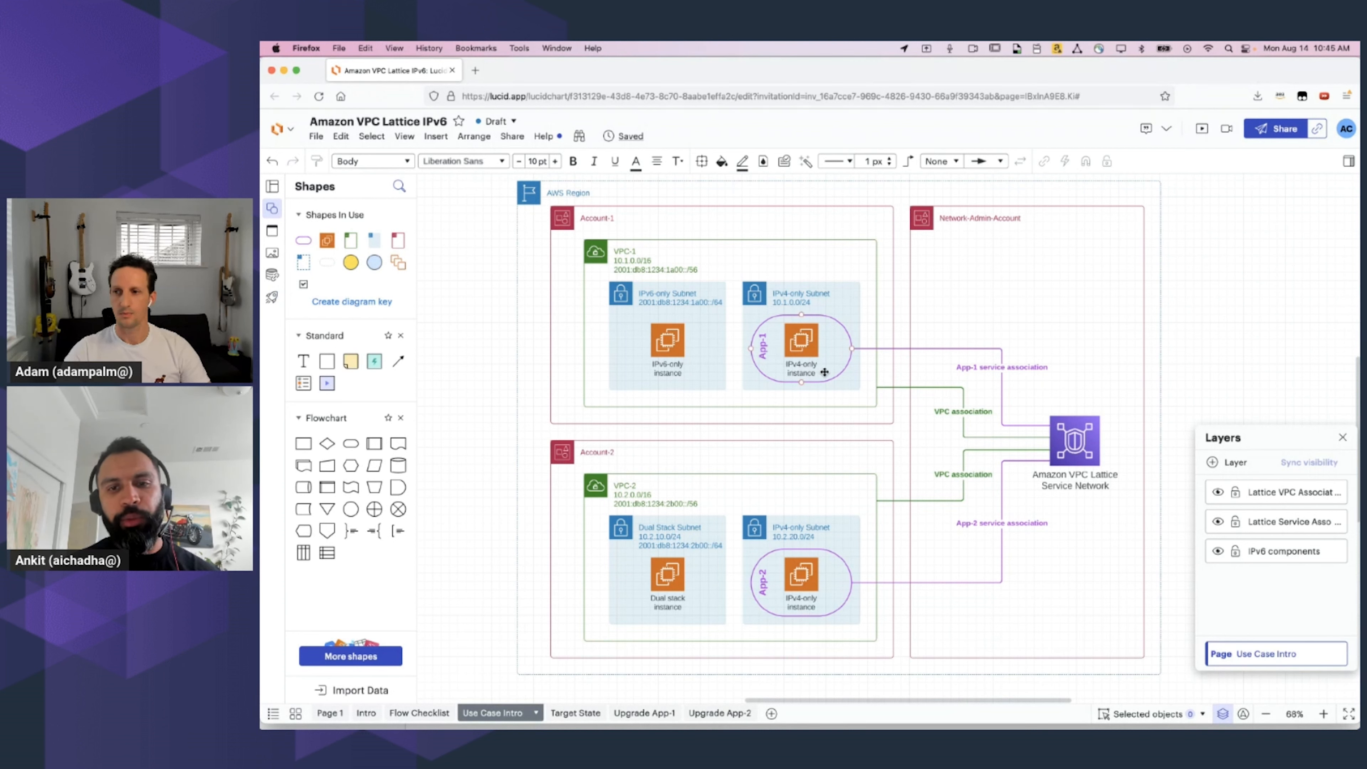
click(1075, 440)
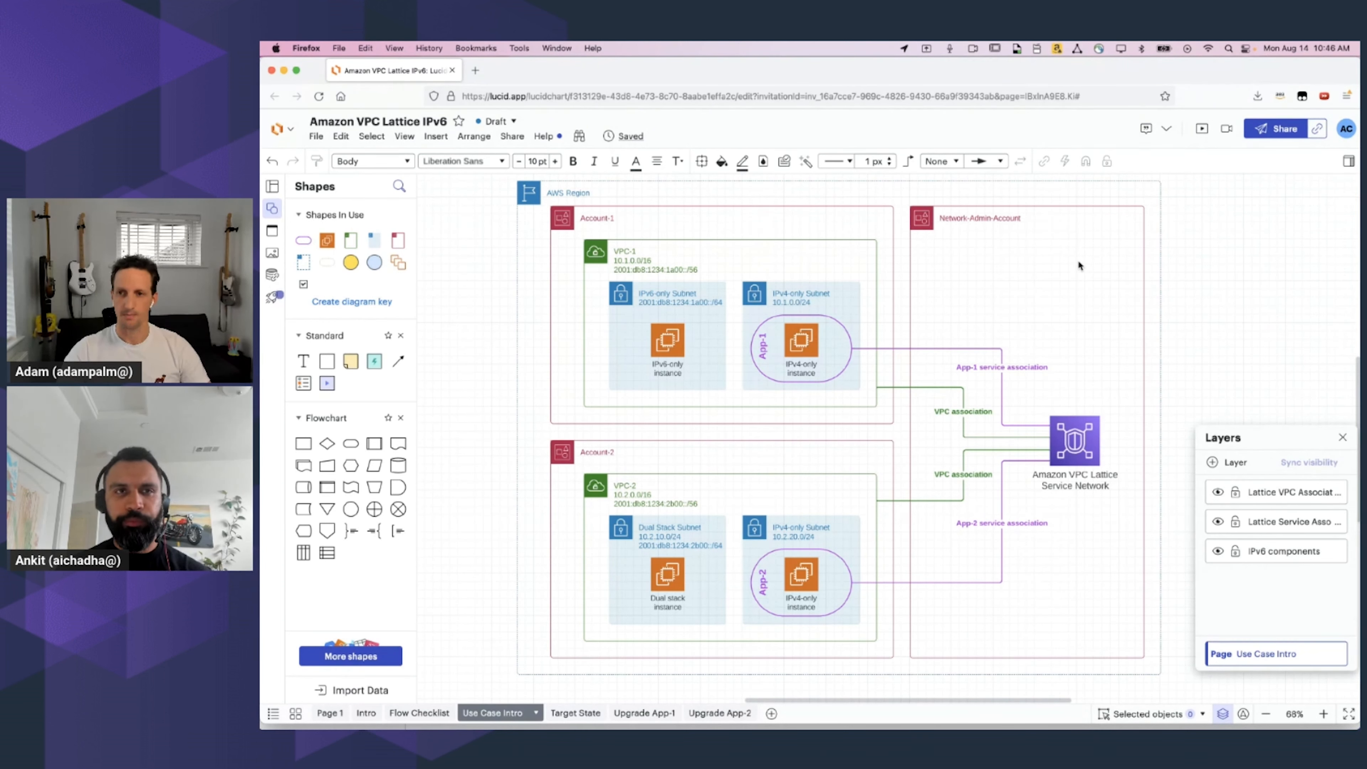
mouse_move(834, 465)
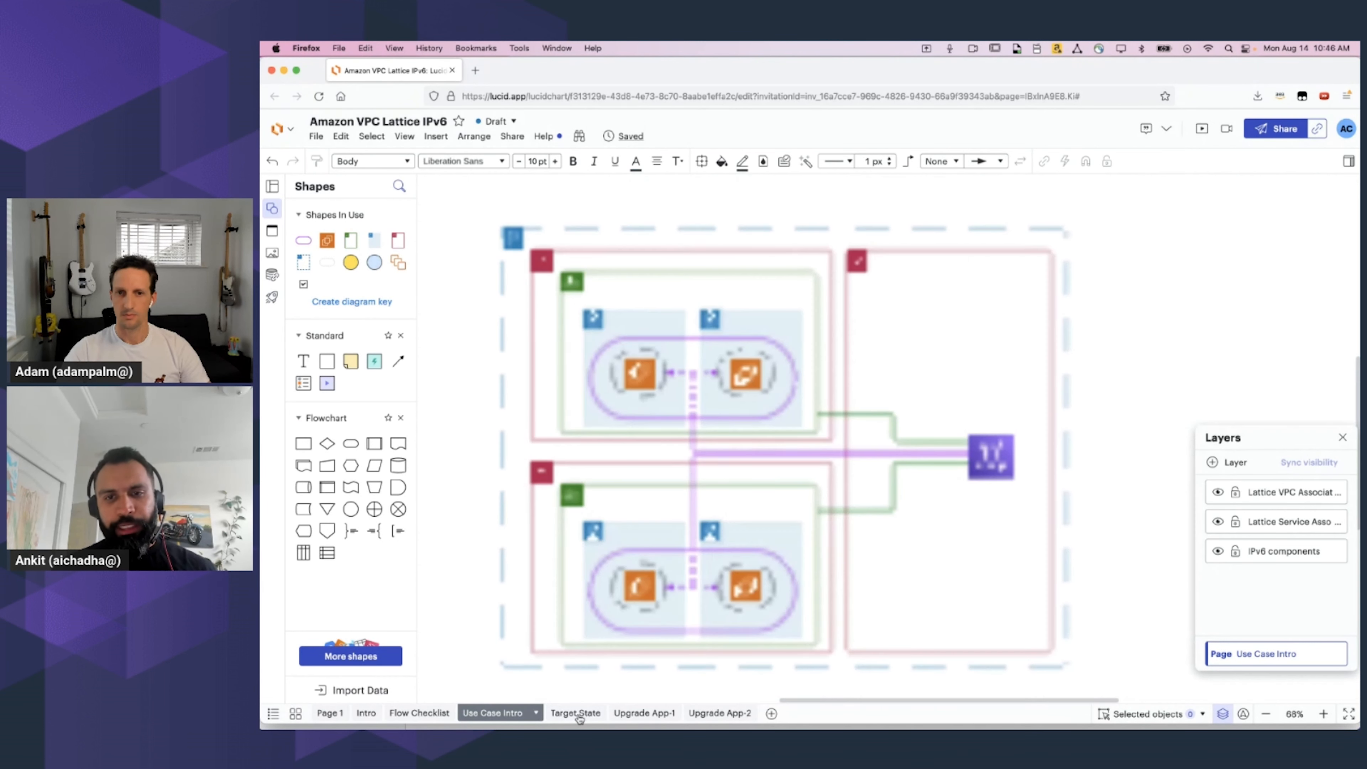
Switch to the Target State page showing the IPv6/IPv4 target group split
click(568, 712)
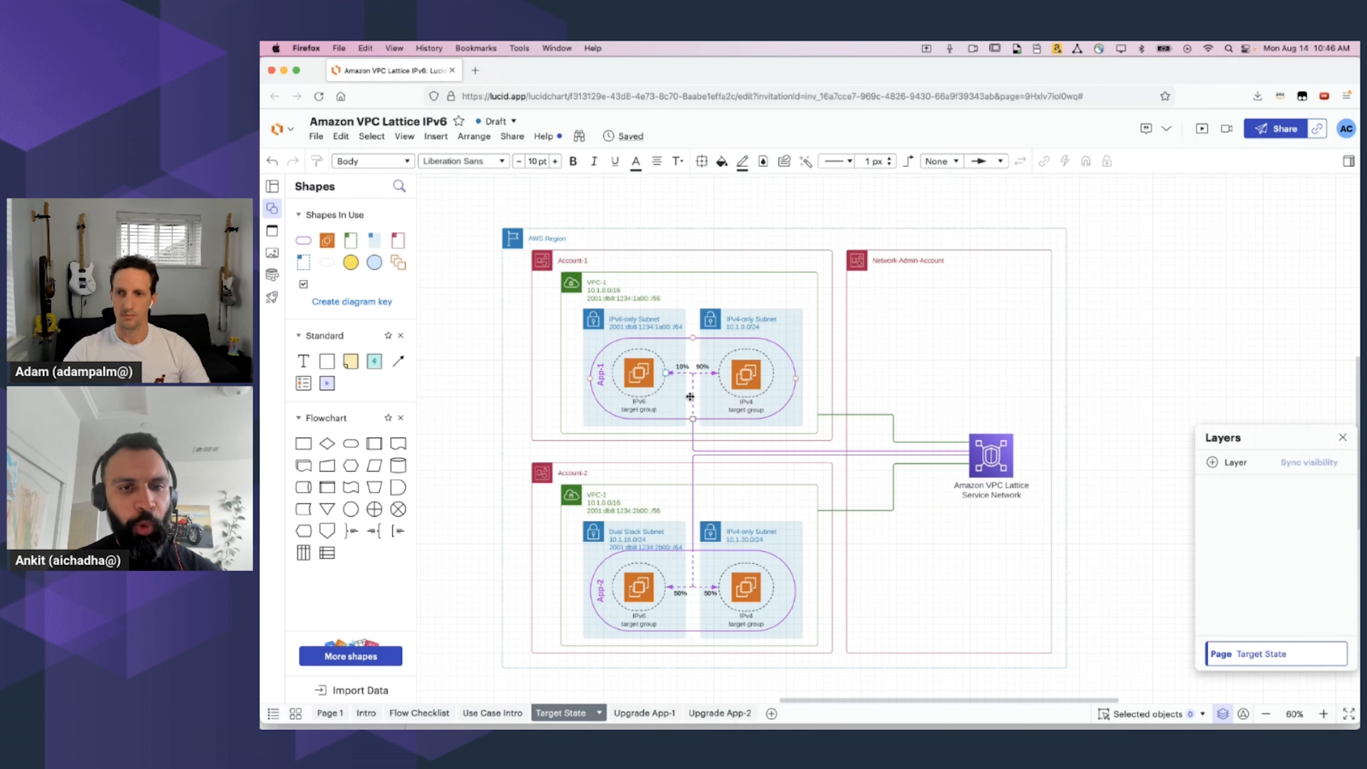
mouse_move(672, 389)
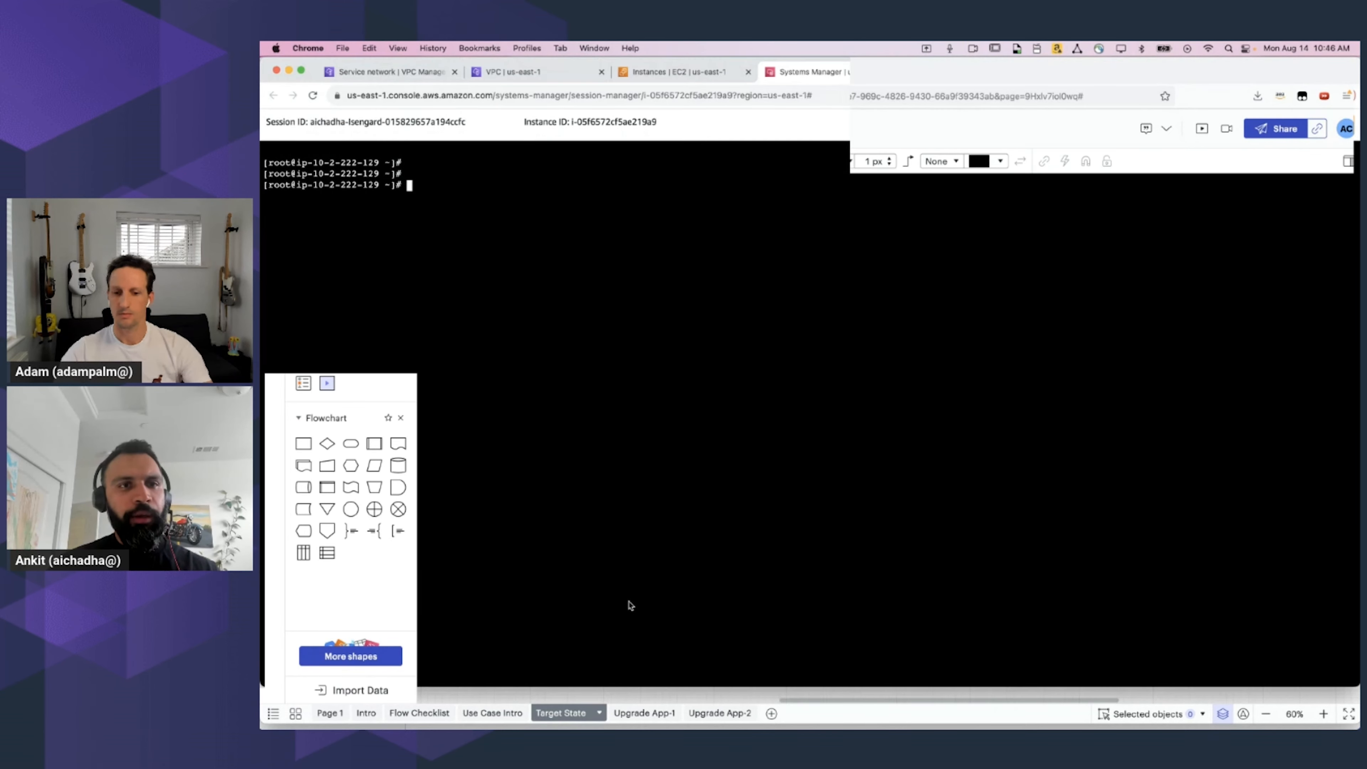
In the AWS console, open ipv6-day-service-network and the app-1 service, then the Session Manager shell
click(392, 72)
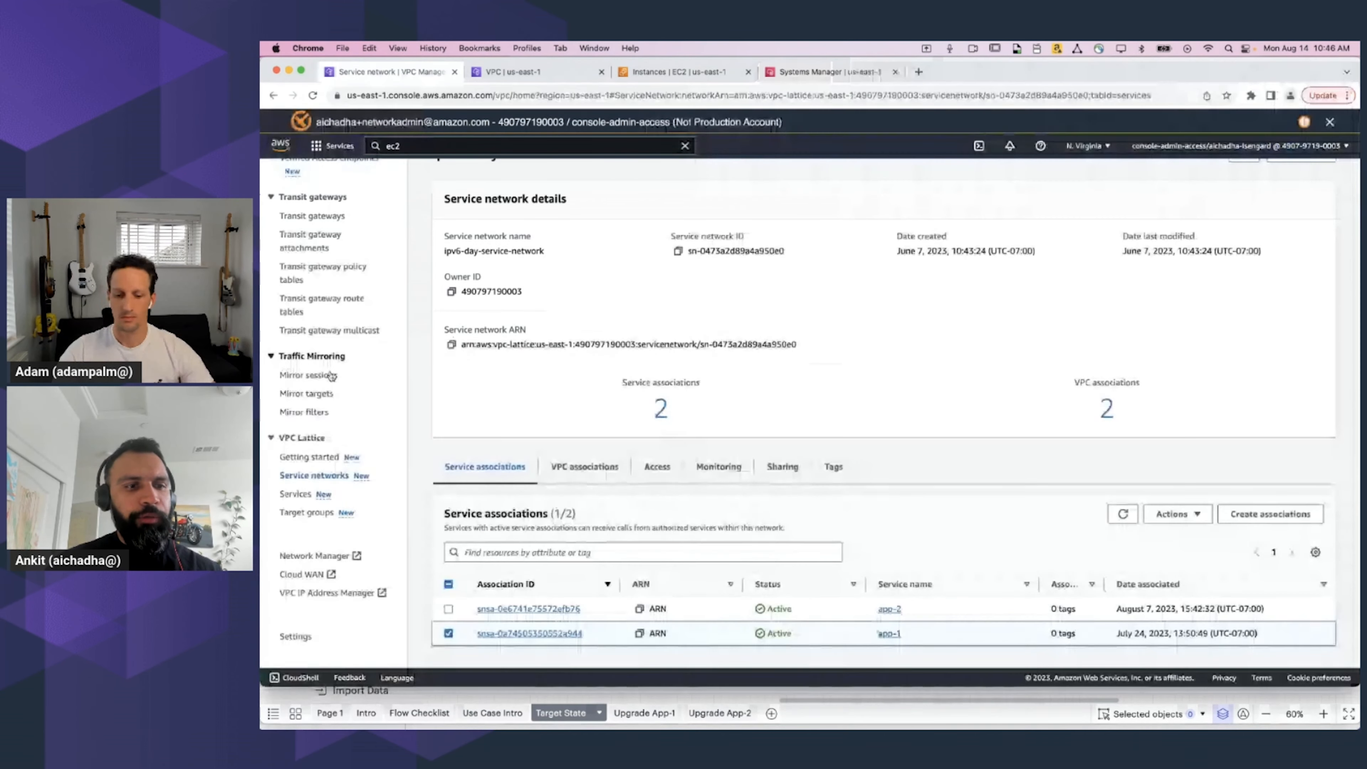
click(314, 475)
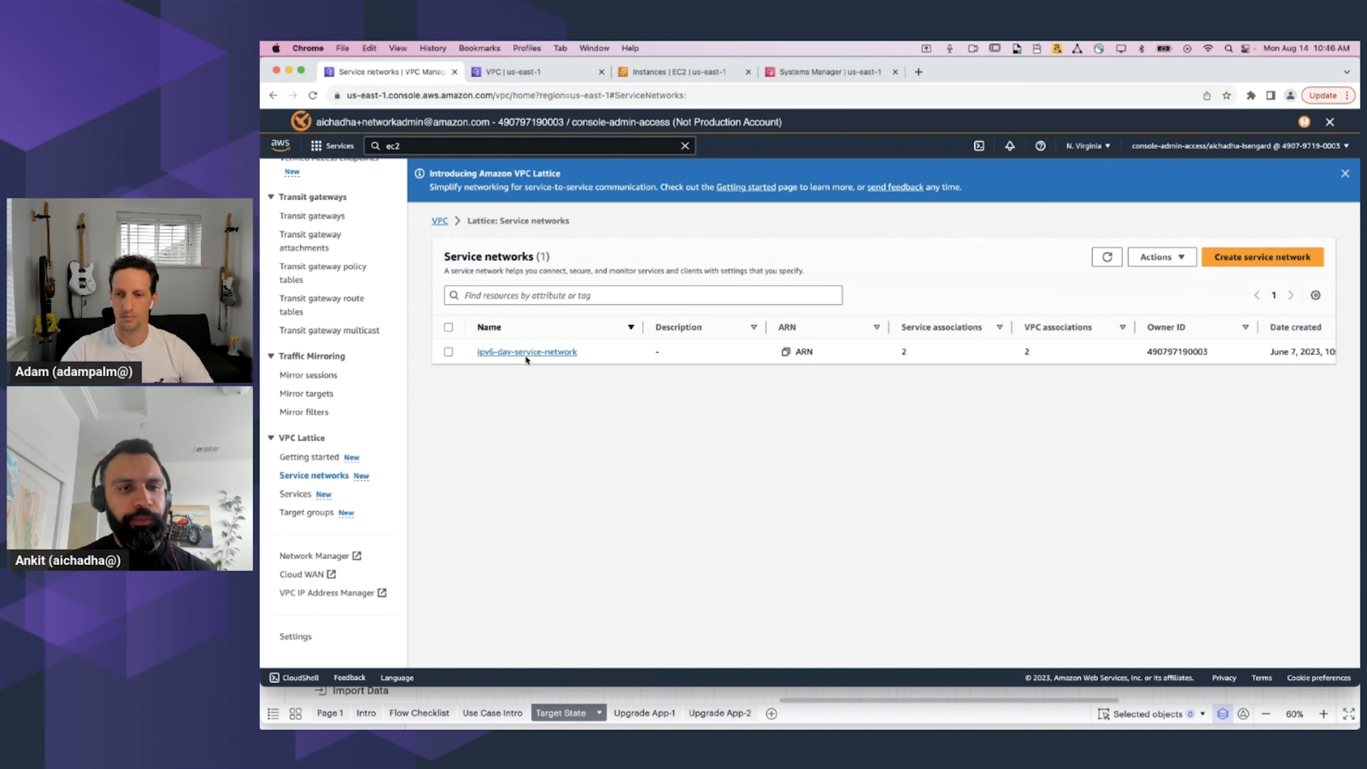
click(526, 351)
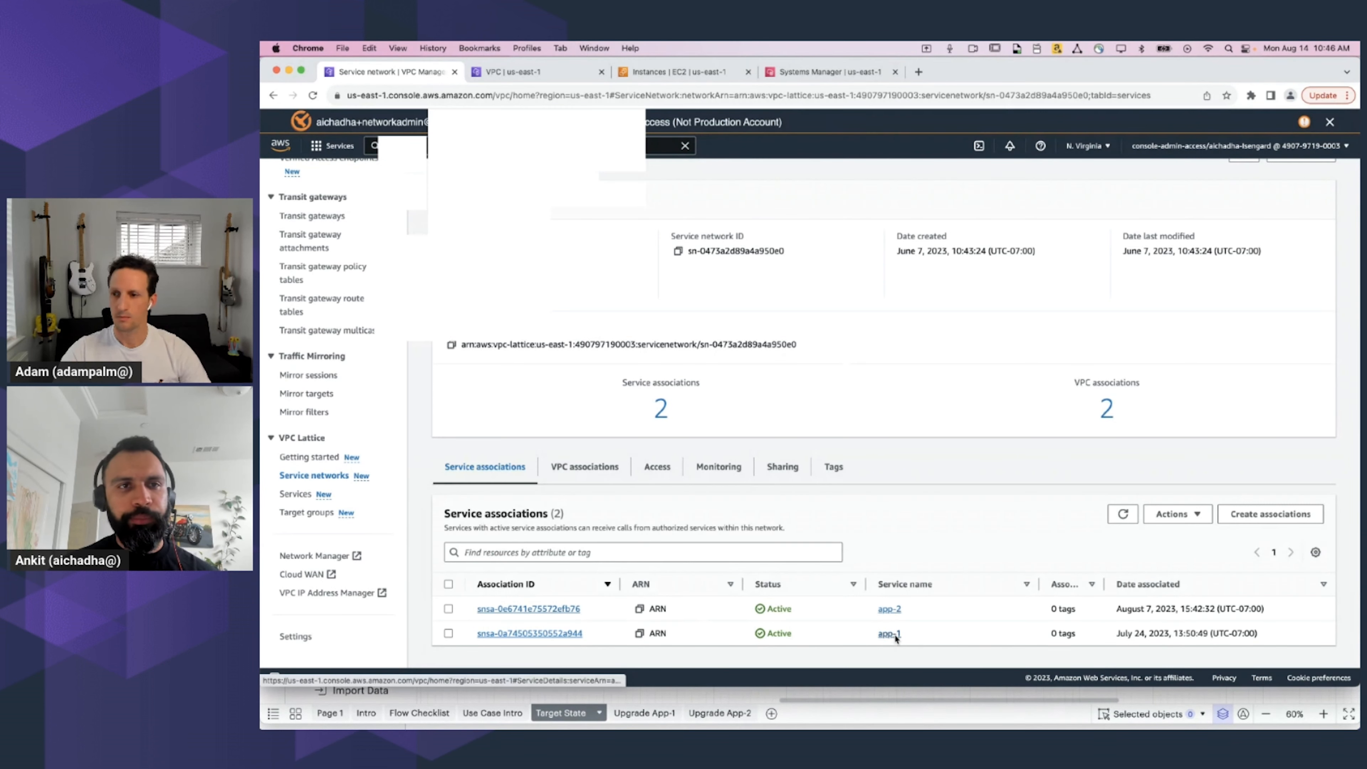
click(889, 634)
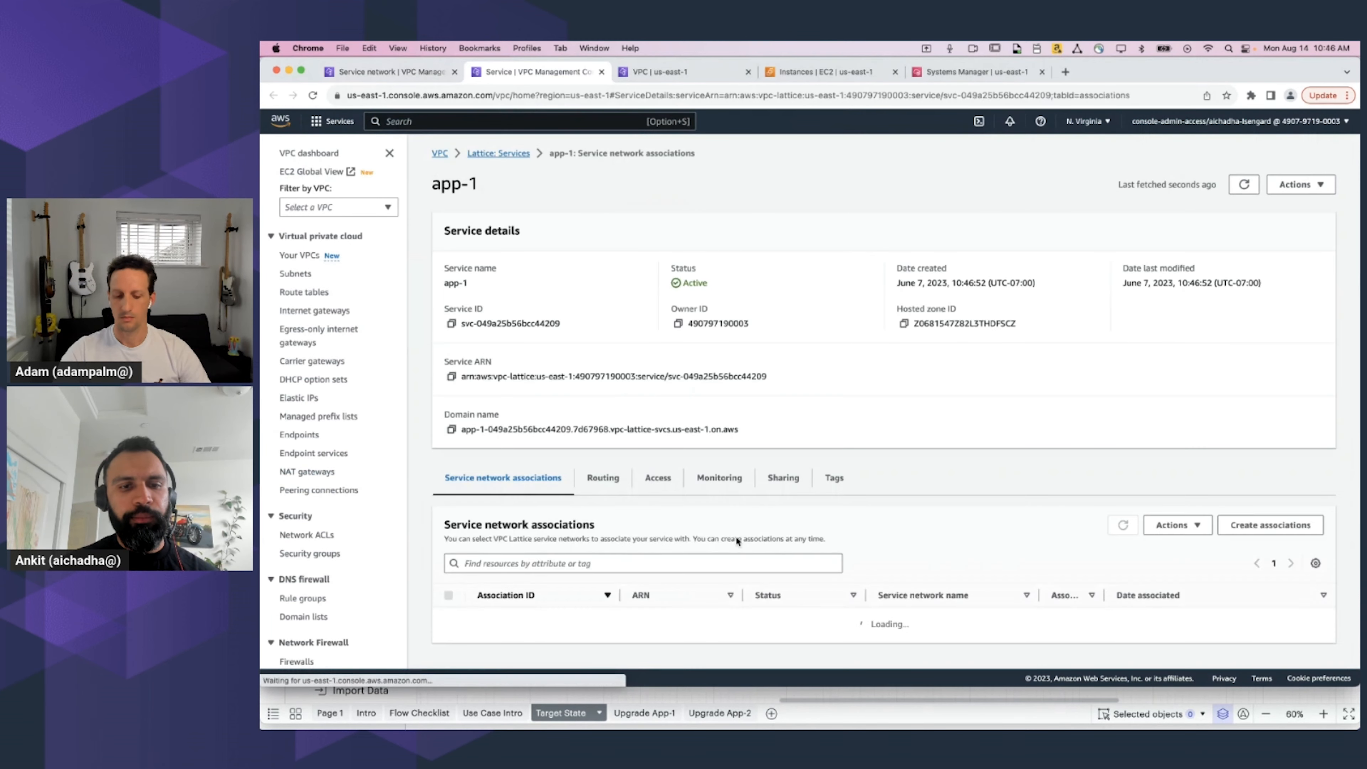
click(602, 477)
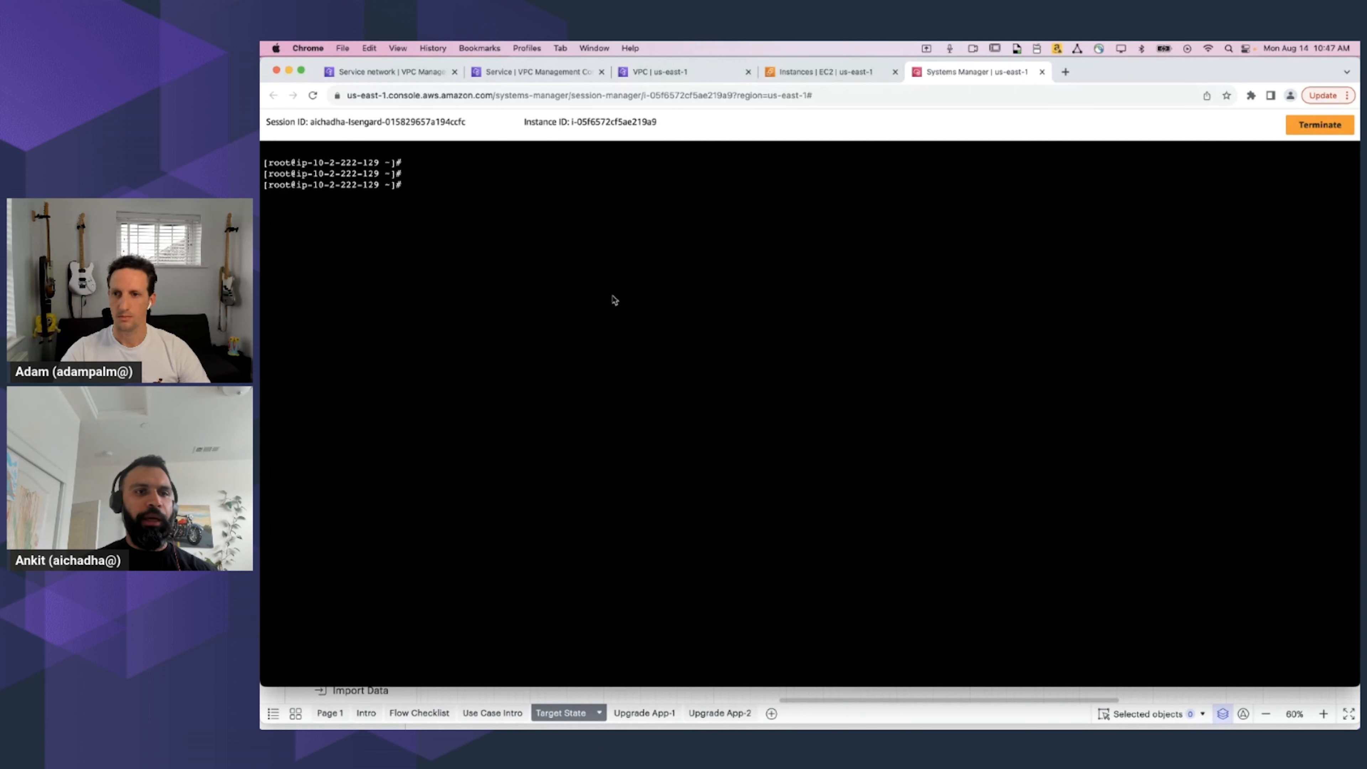
Curl the app-1 VPC Lattice domain and get Application-1's greeting from the IPv4-only subnet
text(curl app-1-049a25b56bcc44209.7d67968.vpc-lattice-svcs.us-east-1.on.aws)
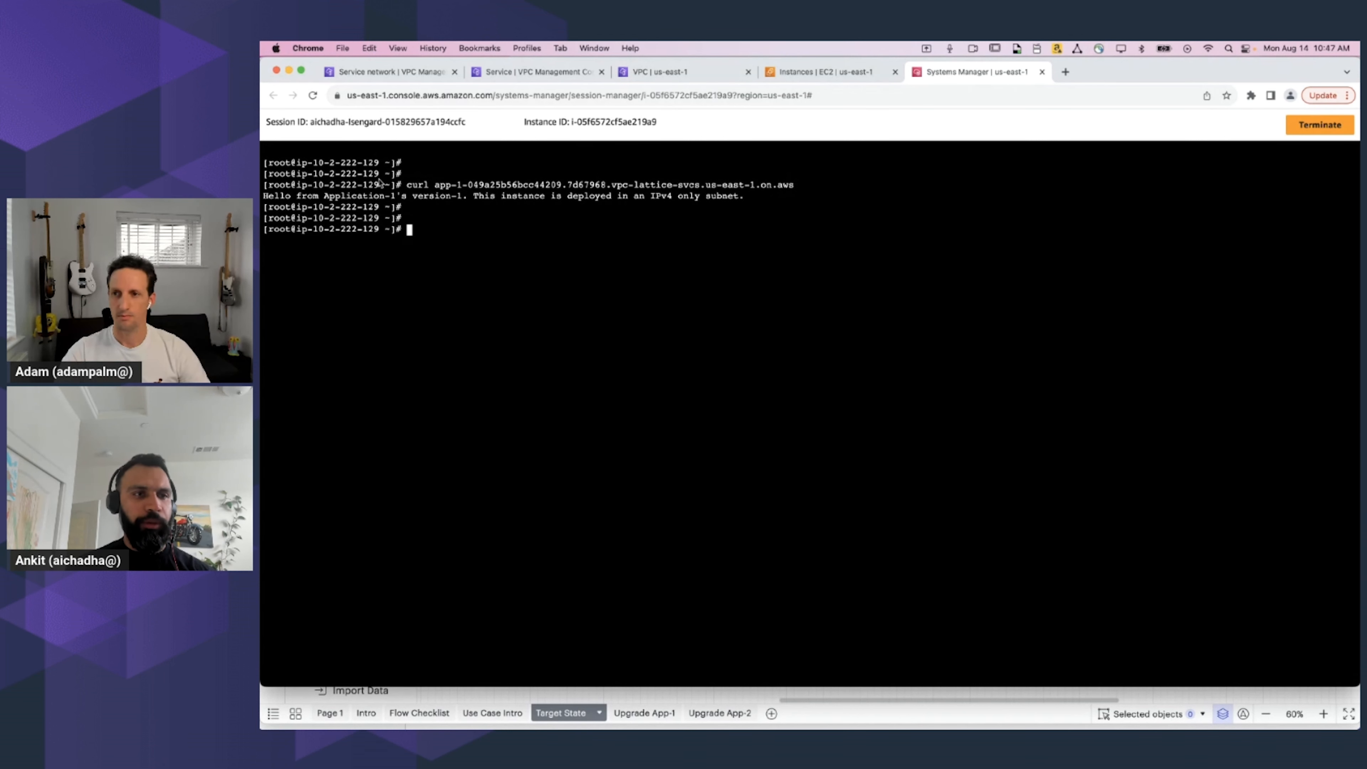
mouse_move(420, 210)
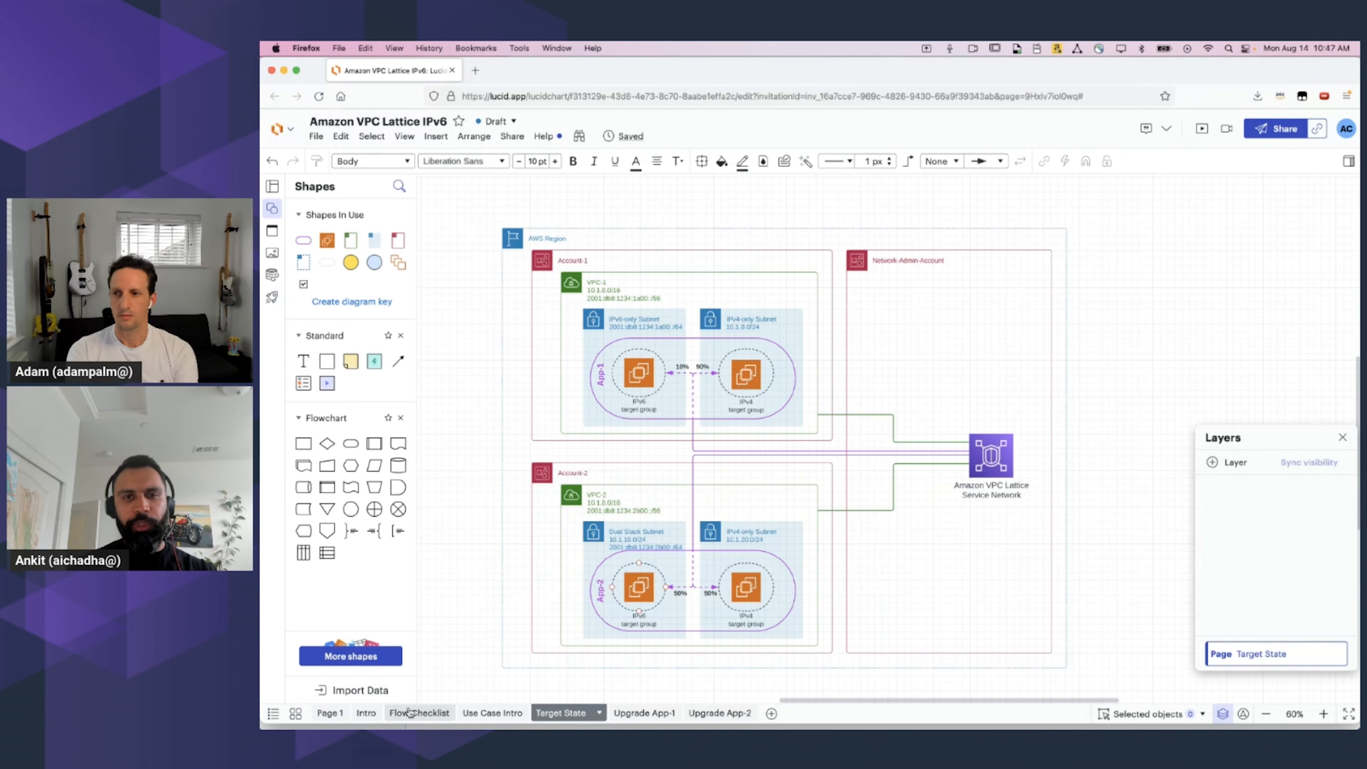
Tick IPv4 client to IPv4 service connectivity on the checklist, then switch to the Upgrade App-1 page
click(420, 712)
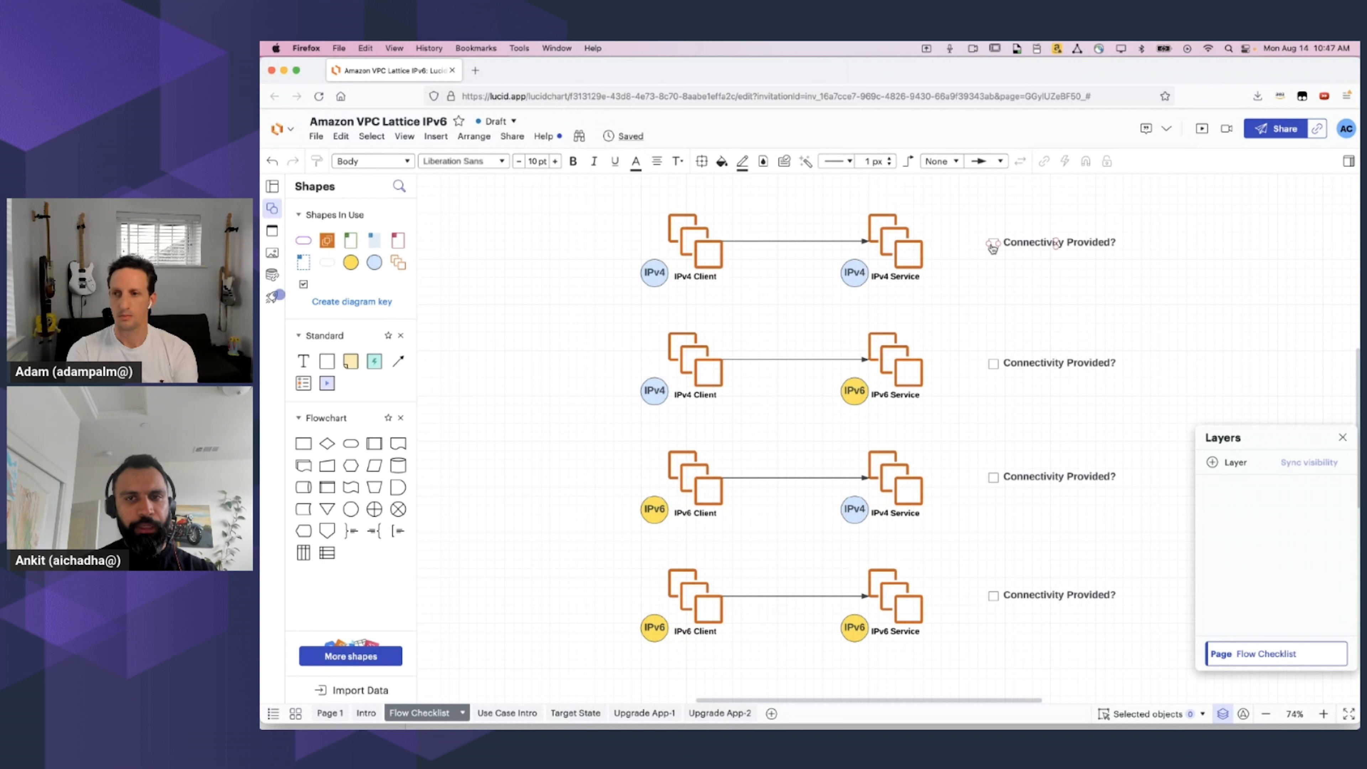
click(993, 242)
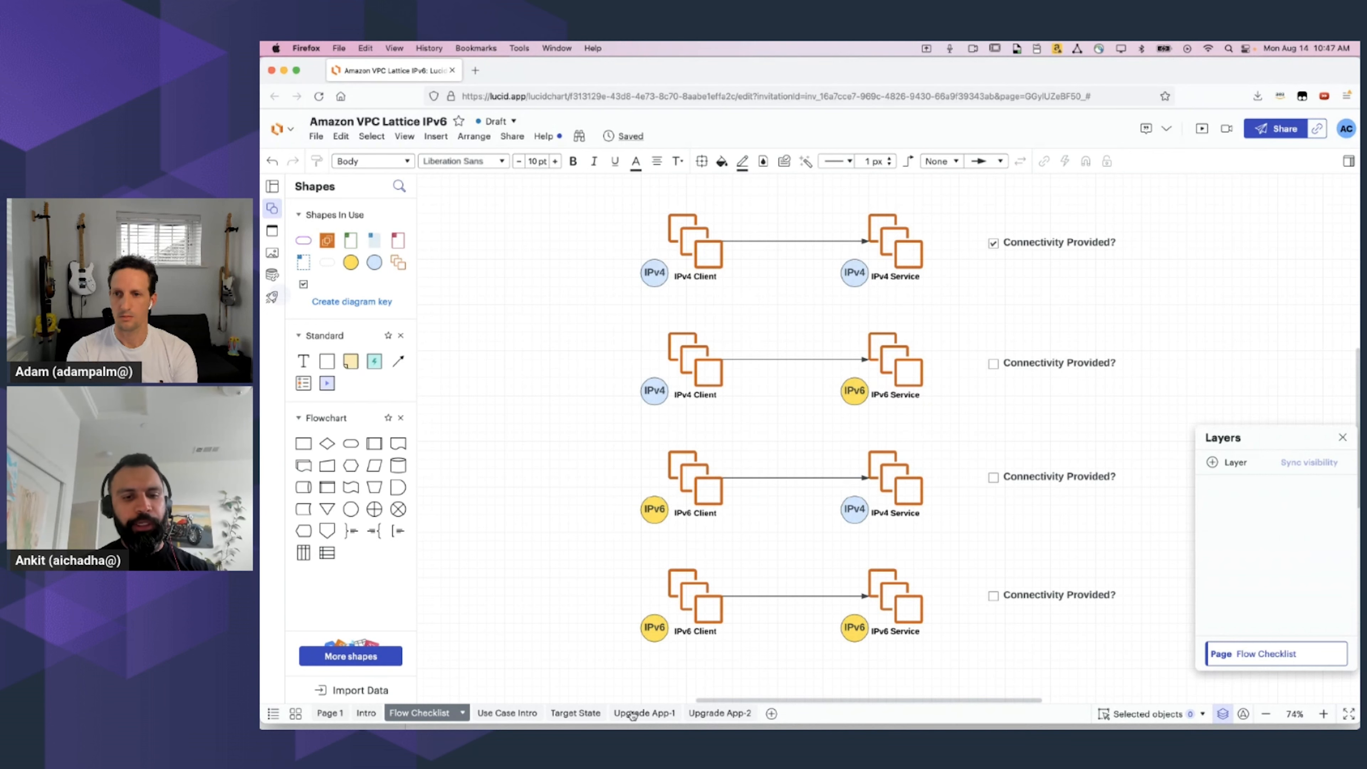
click(643, 714)
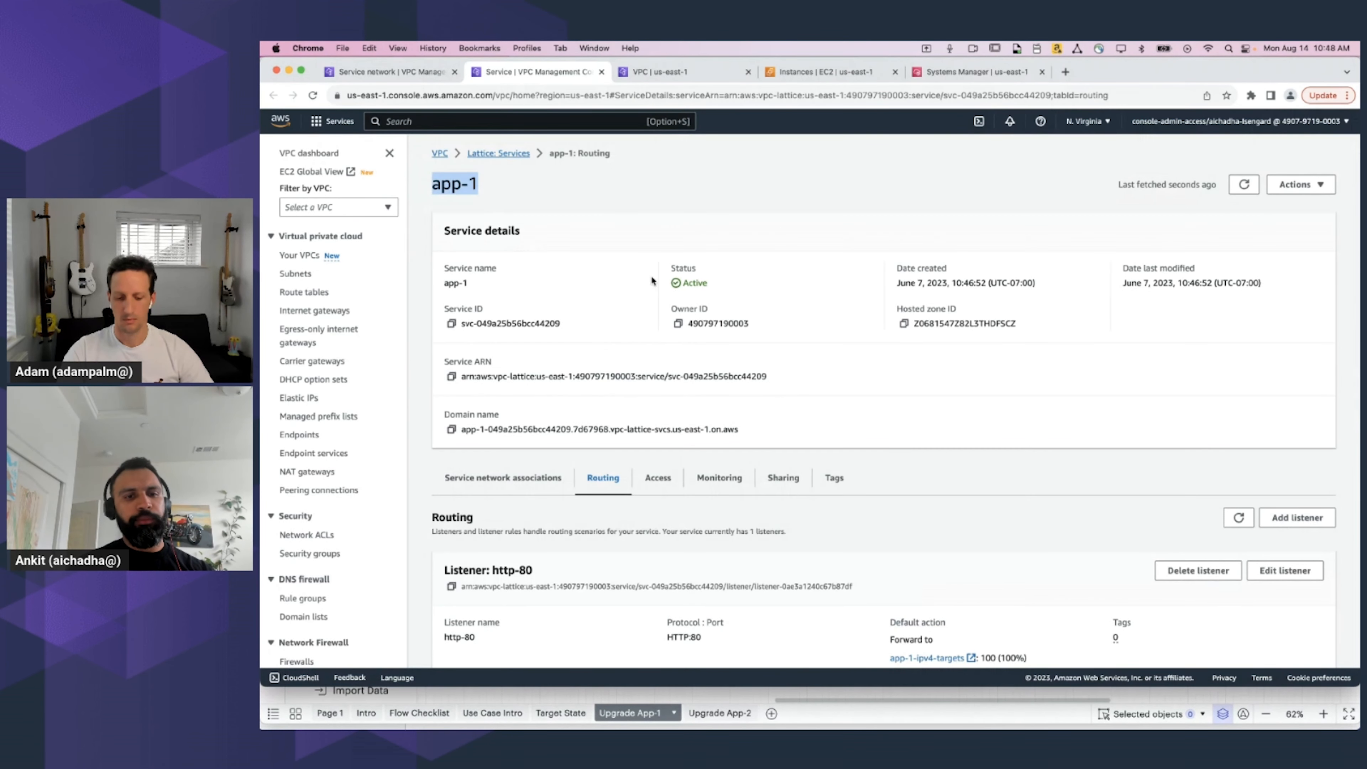
Edit the http-80 listener to forward 90% to the IPv4 target group and 10% to the app-1 IPv6 target group, and save
scroll(down, 3)
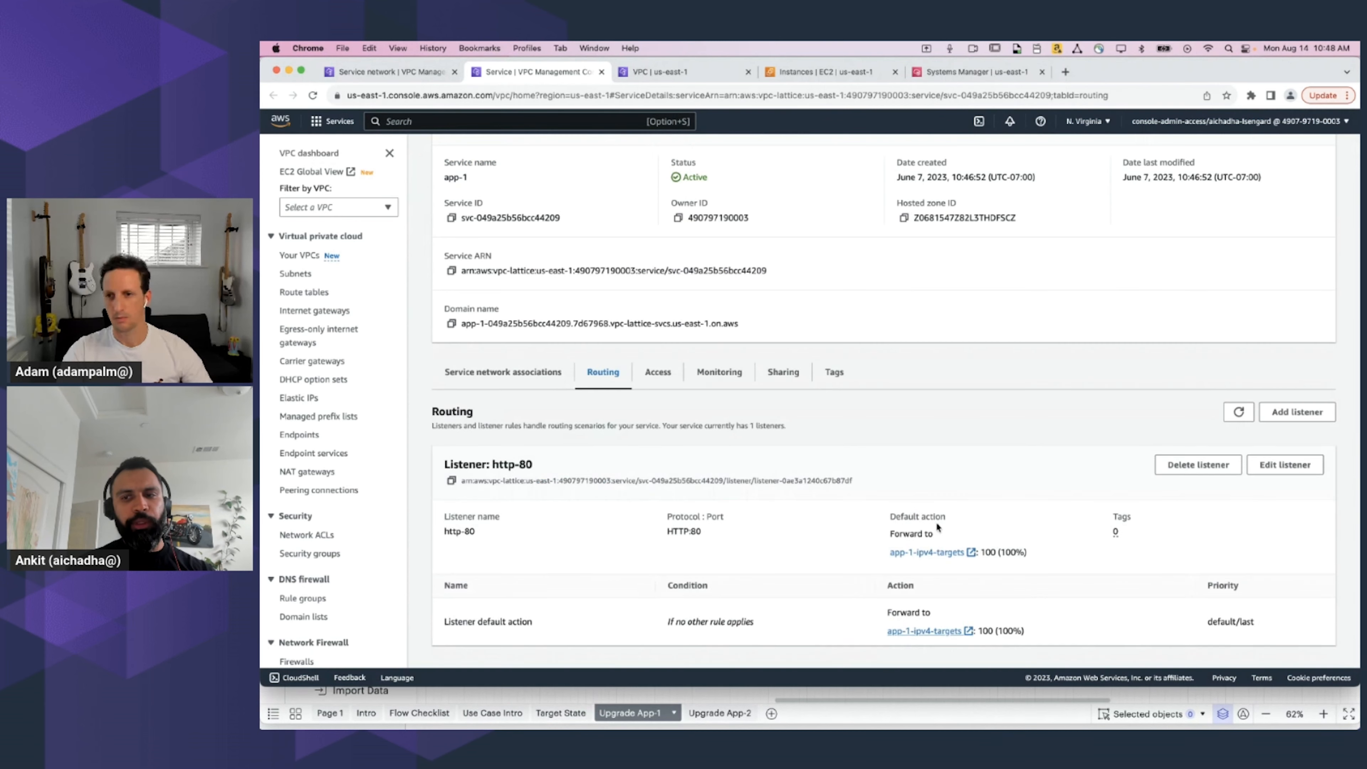
click(1285, 465)
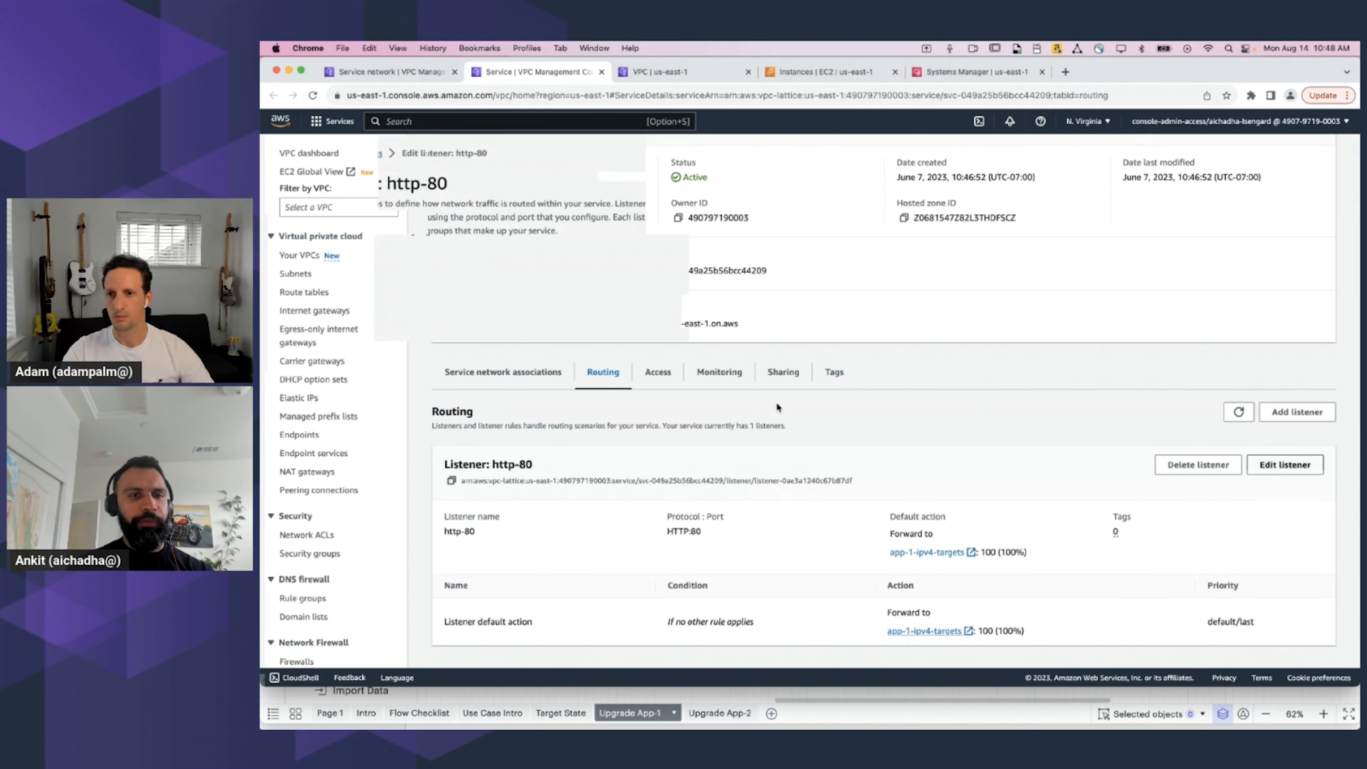
click(1284, 465)
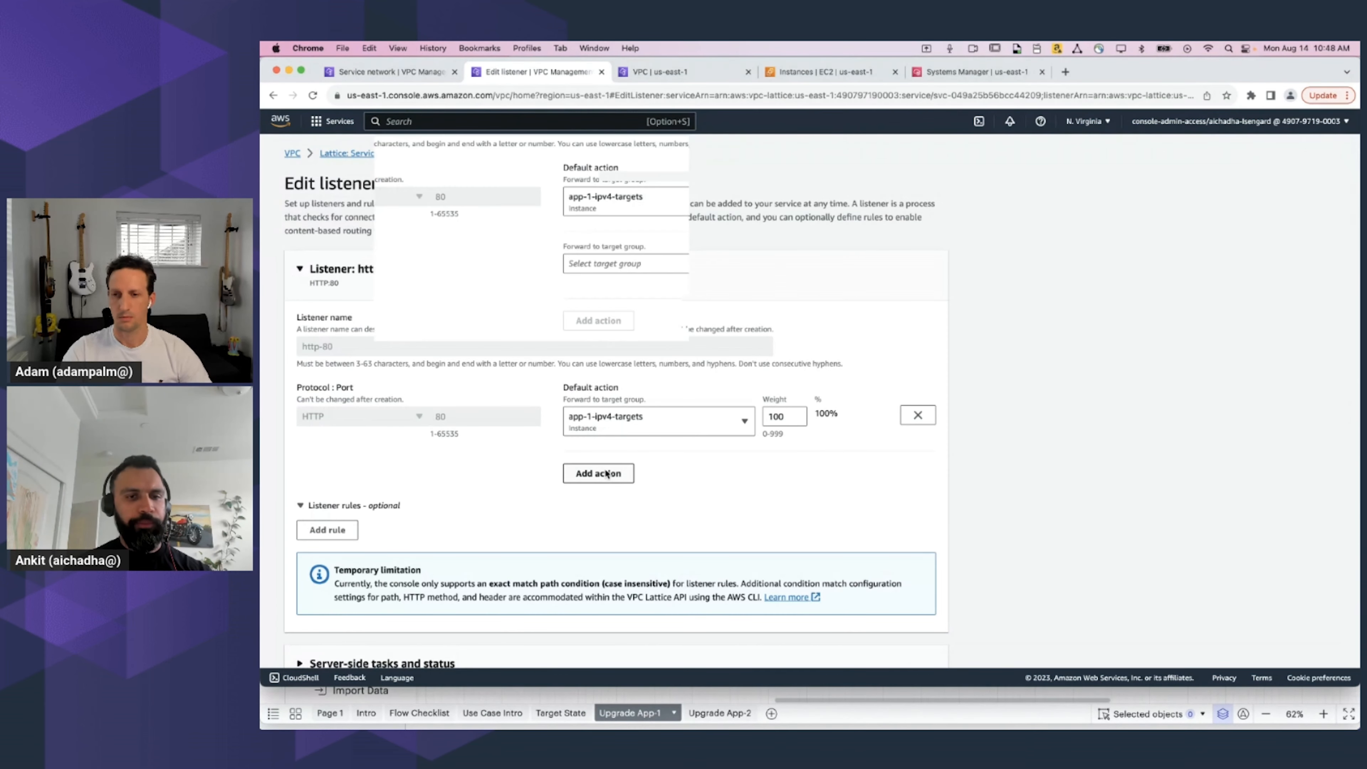
click(598, 473)
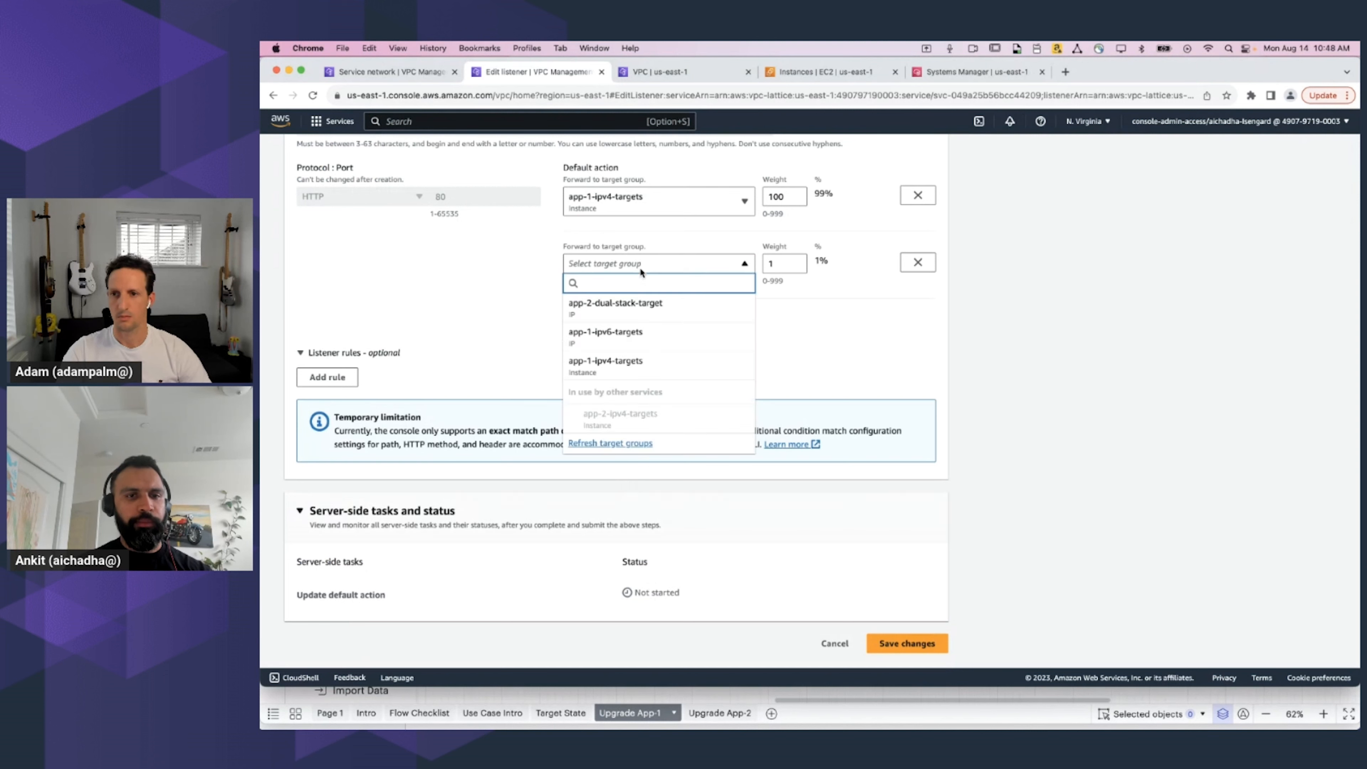
click(604, 331)
text(90)
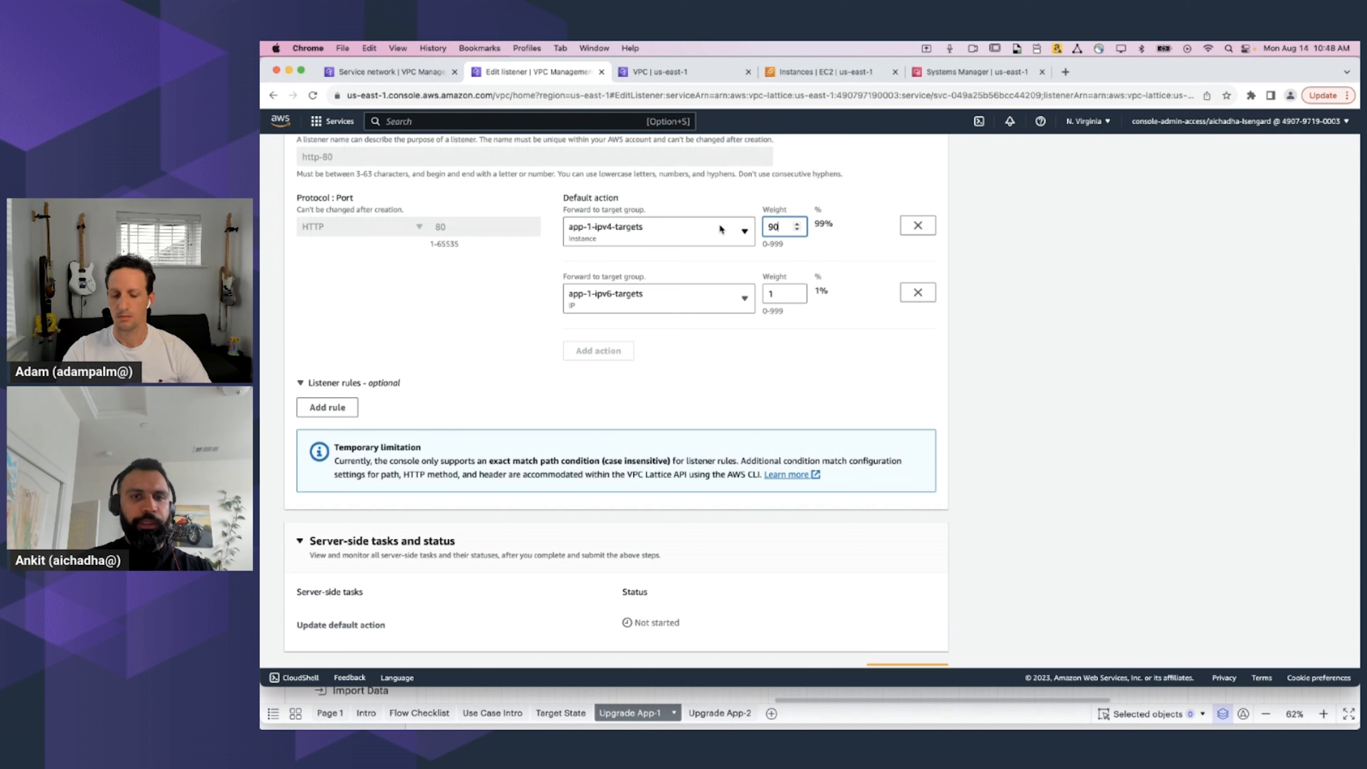
text(10)
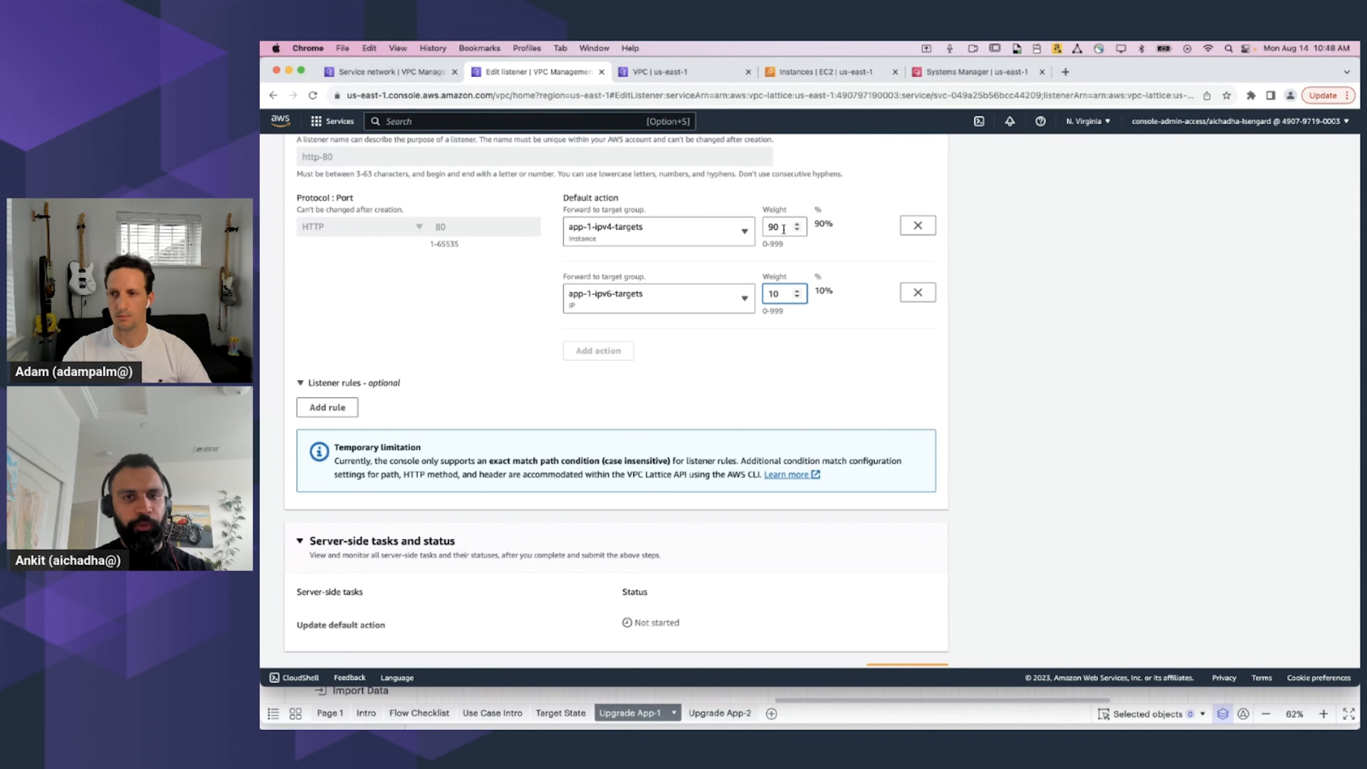
scroll(down, 3)
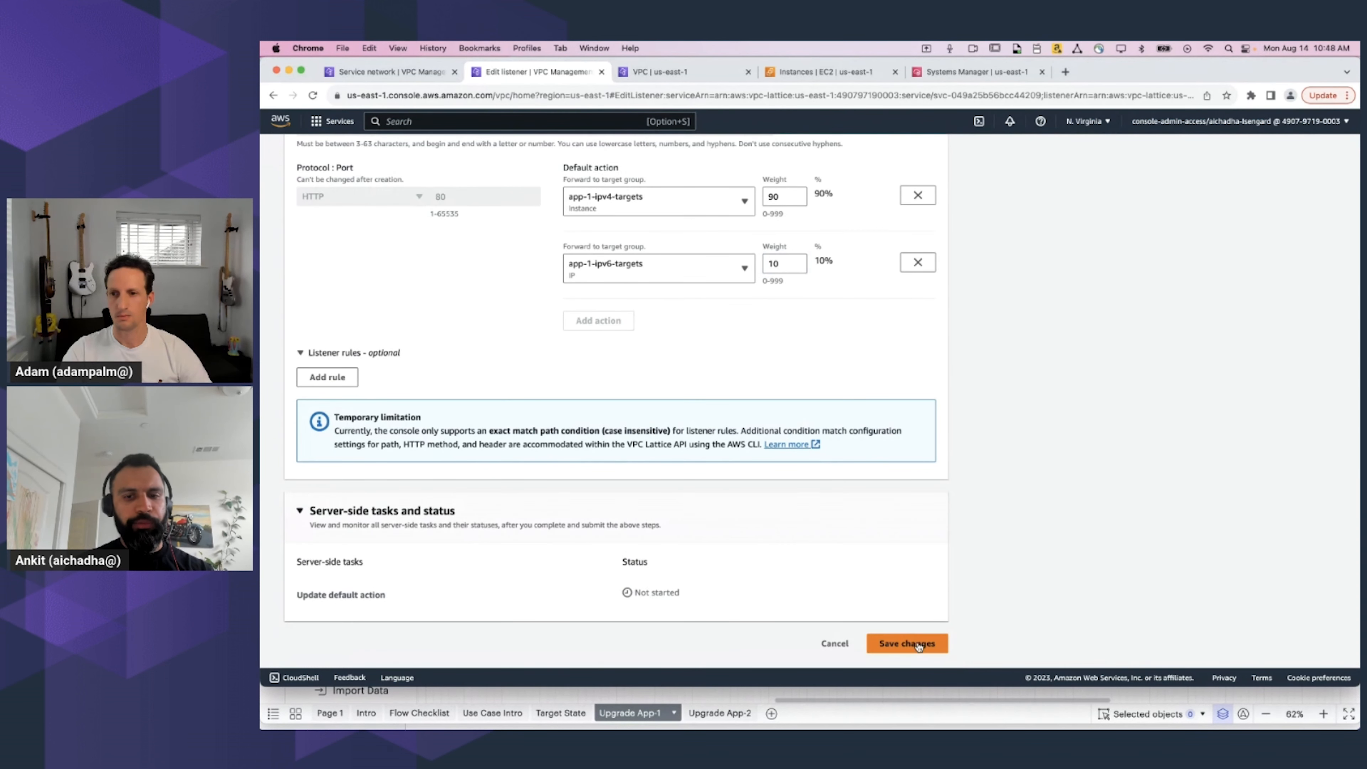
click(905, 643)
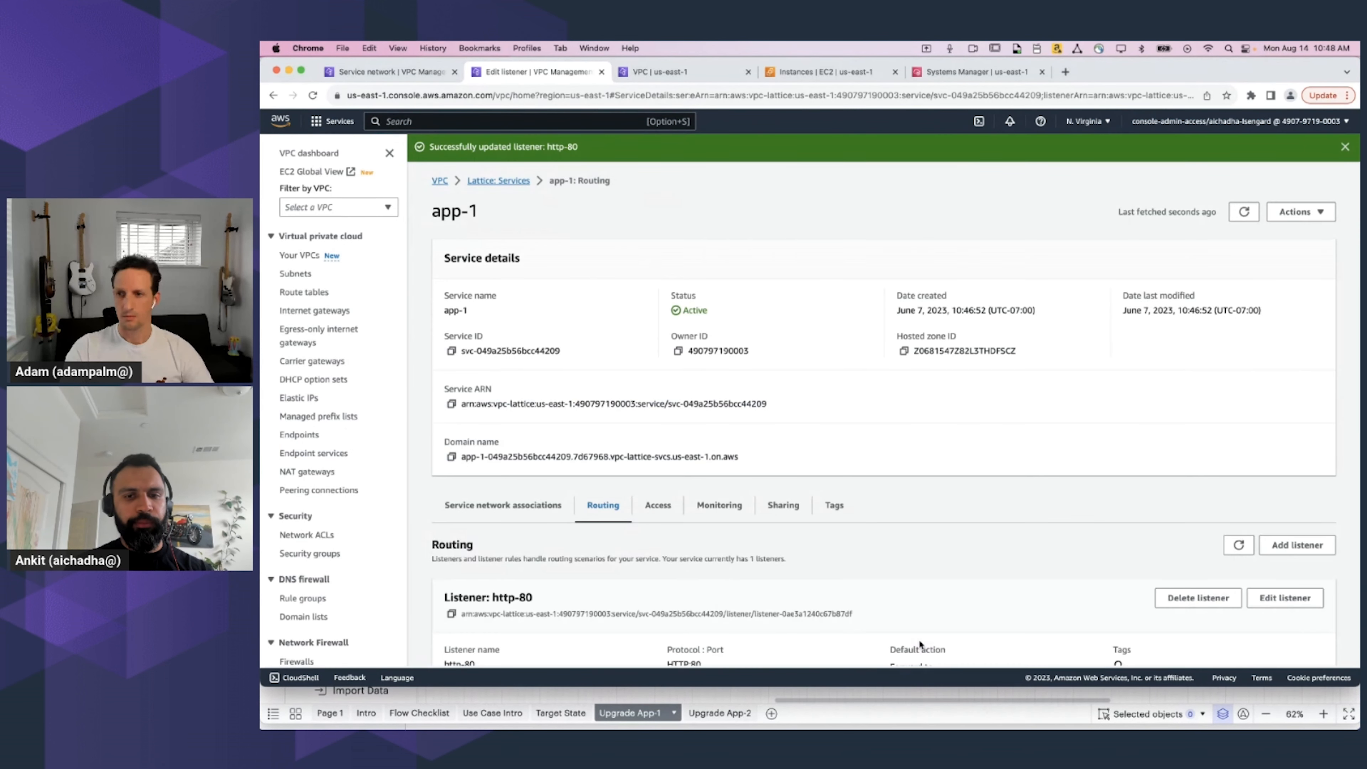
scroll(down, 3)
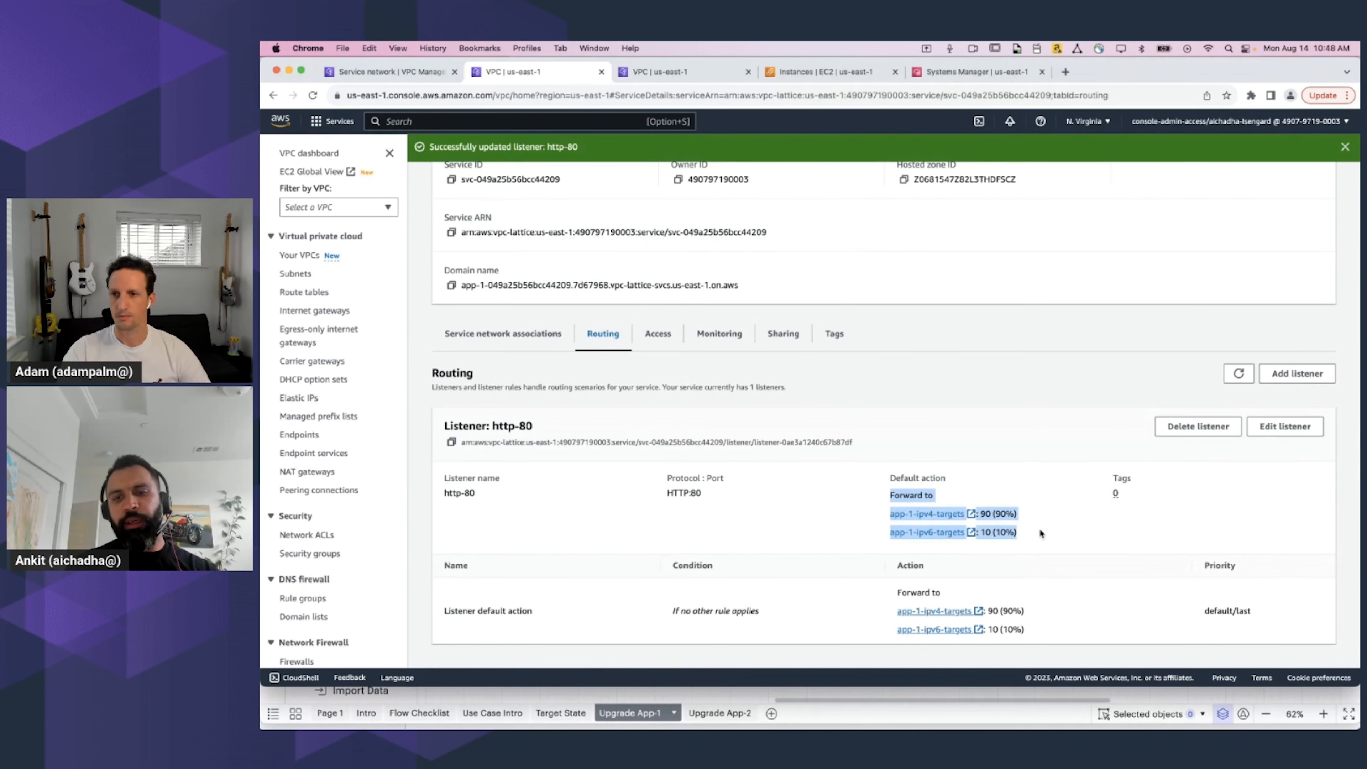
Return to the instance's shell session to test the app-1 service after the 90/10 split
click(973, 71)
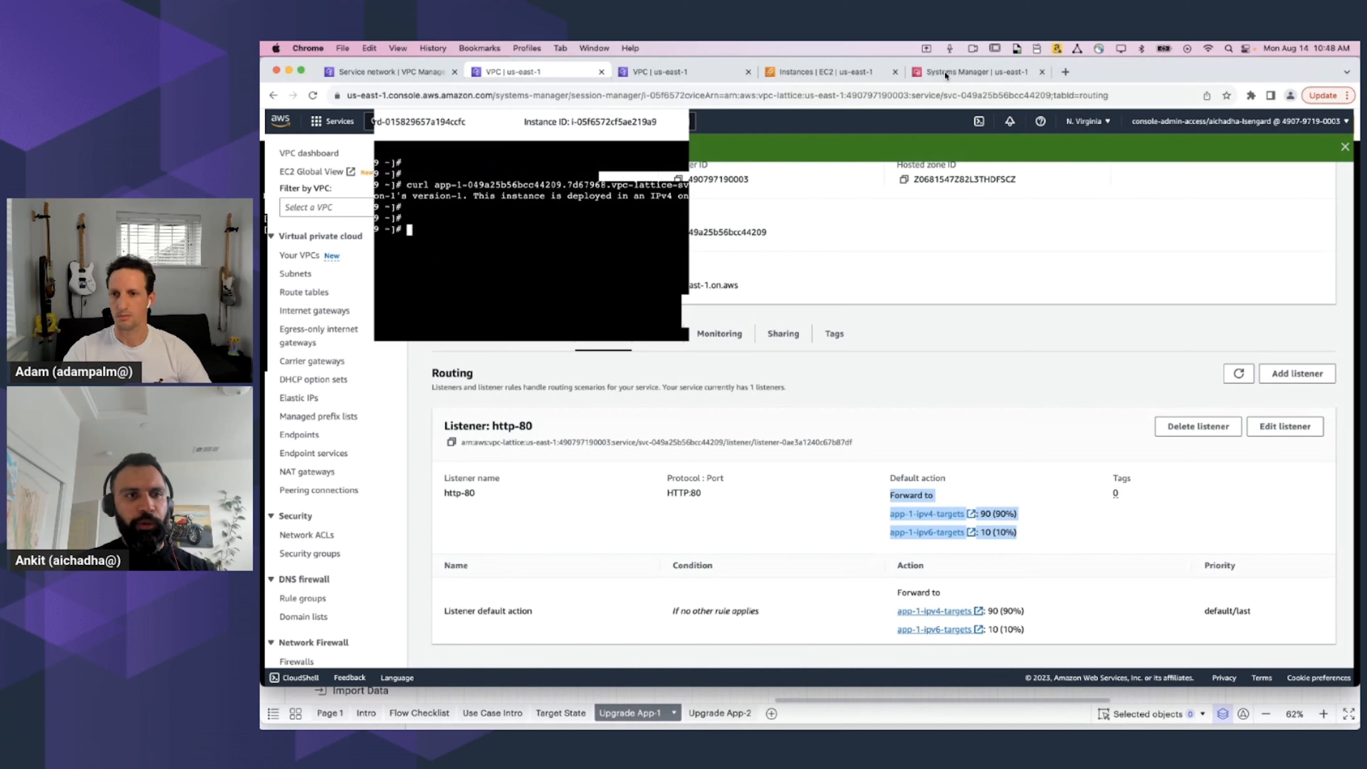
click(974, 71)
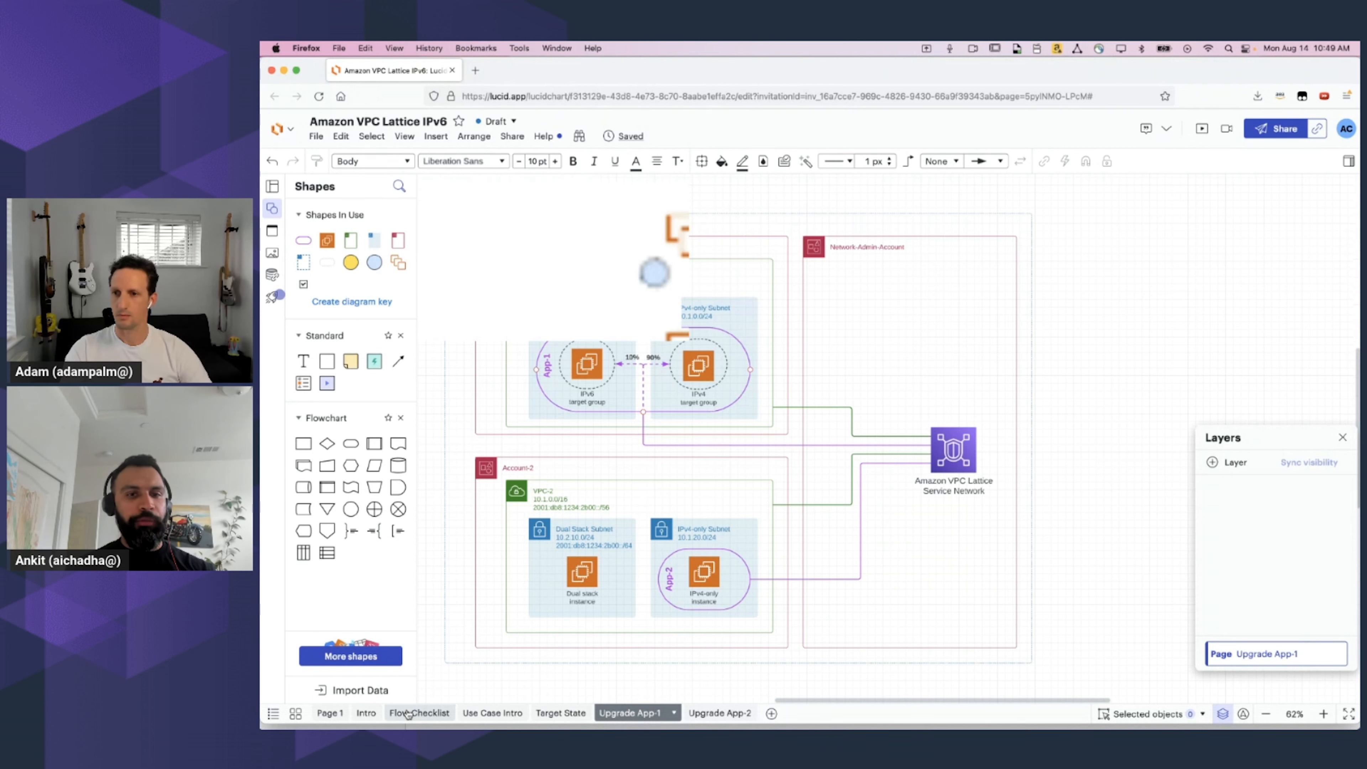
Tick IPv4 client to IPv6 service connectivity on the Flow Checklist and bring up a shell on another instance
click(419, 712)
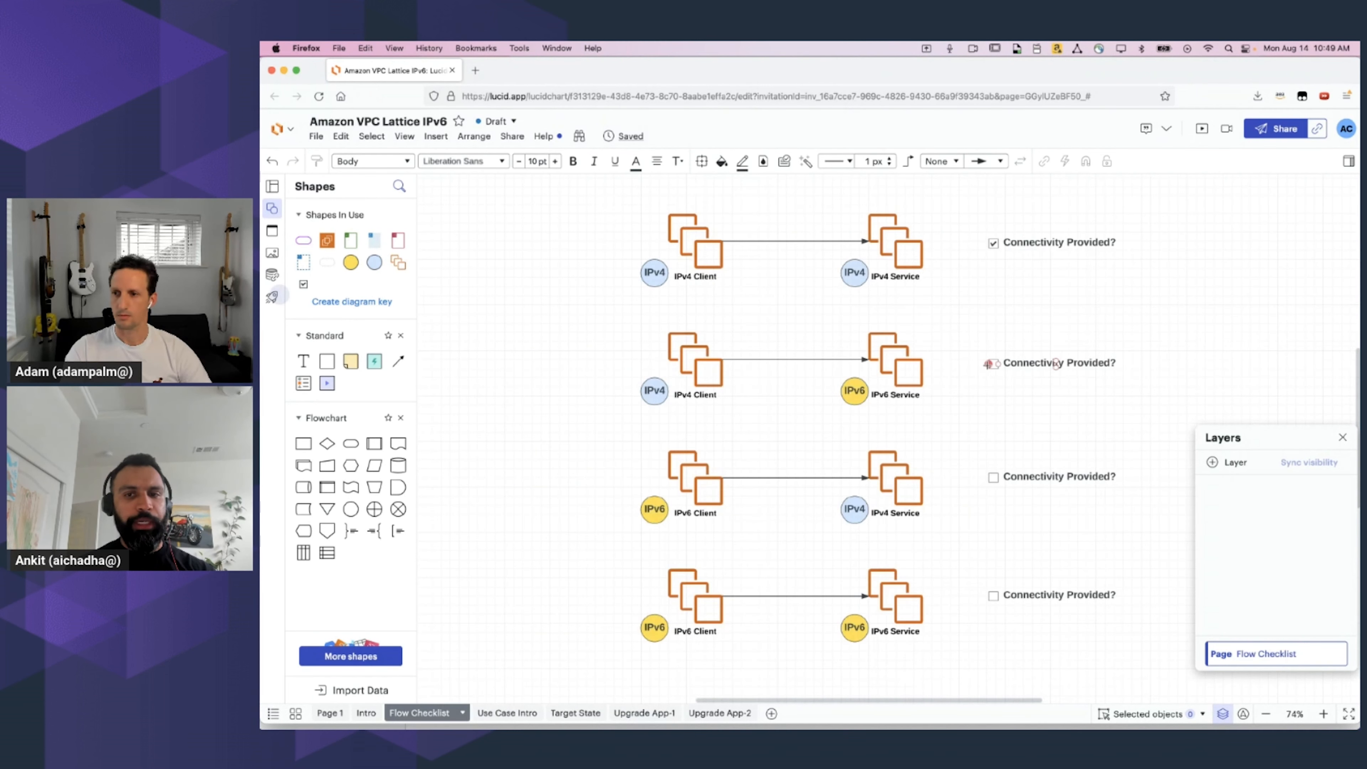
click(992, 362)
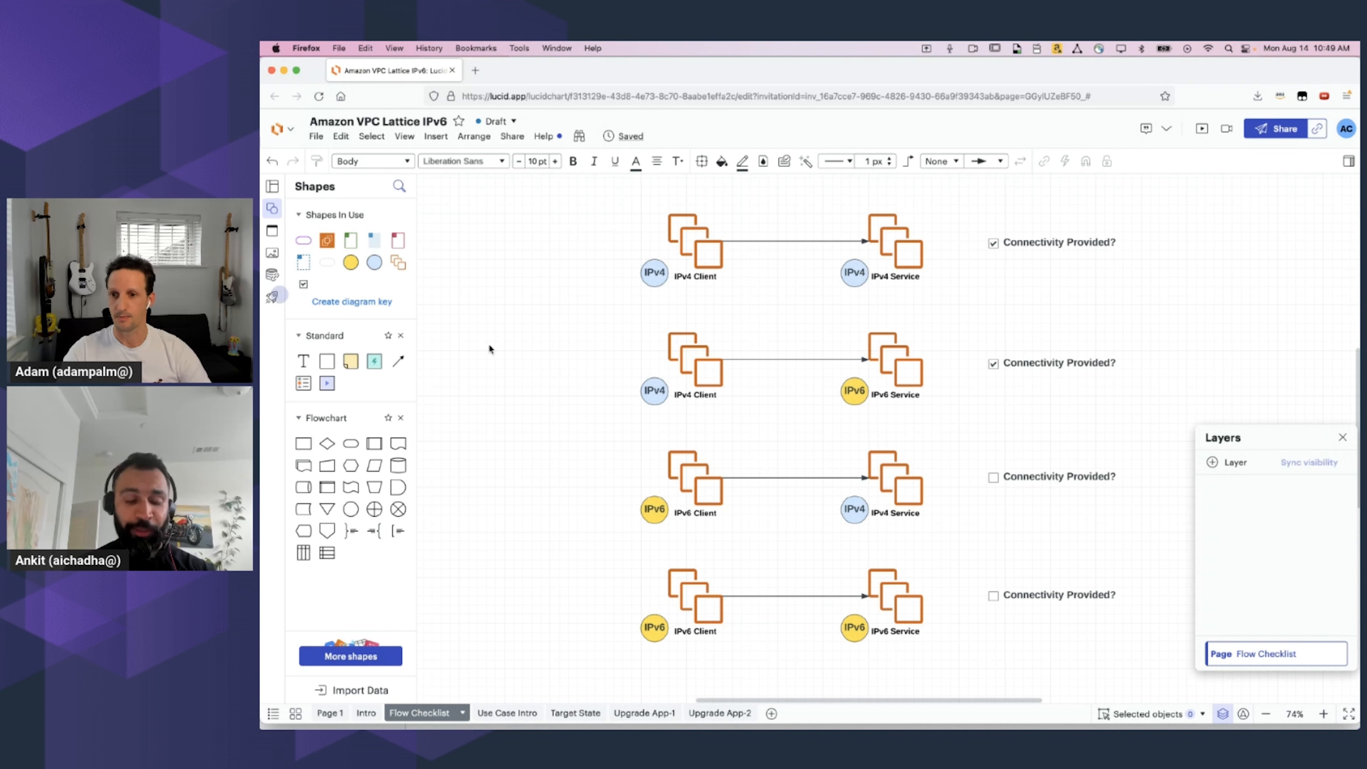
mouse_move(517, 497)
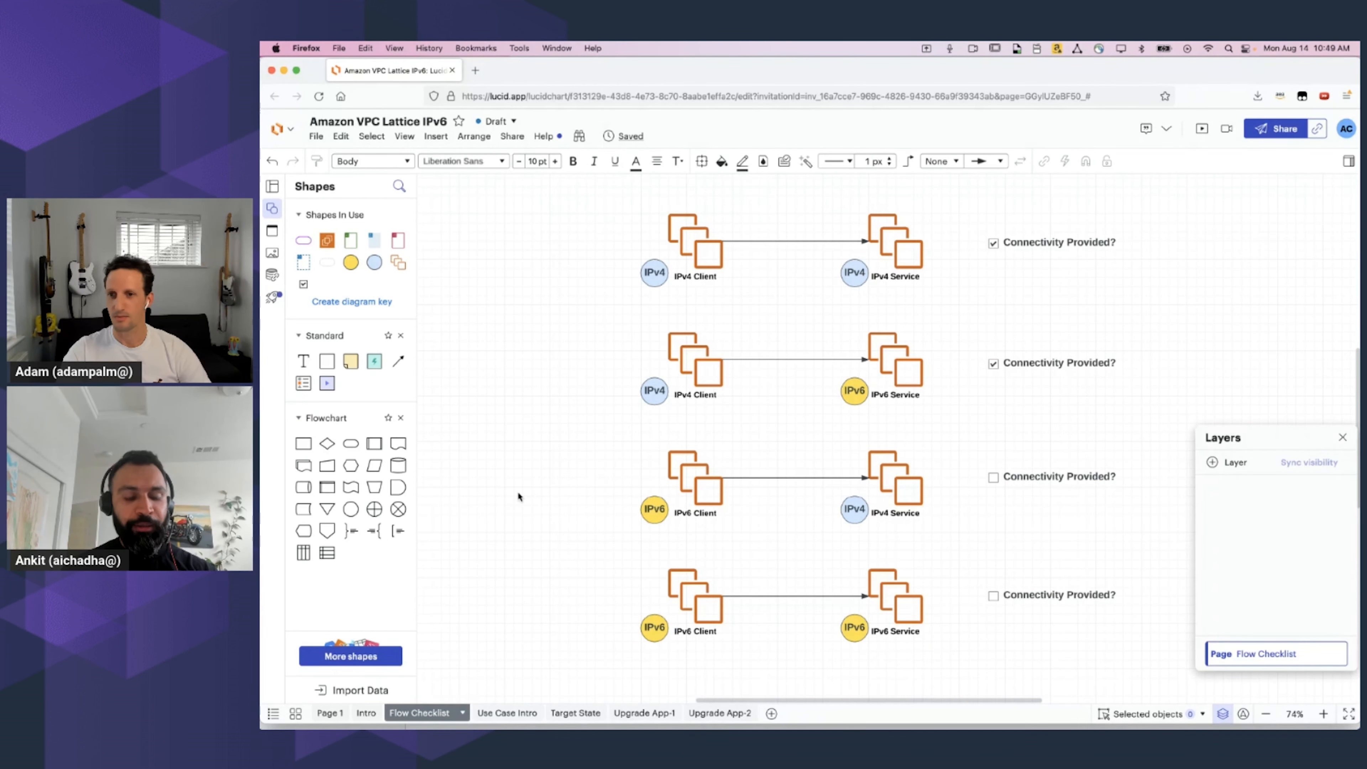
mouse_move(596, 448)
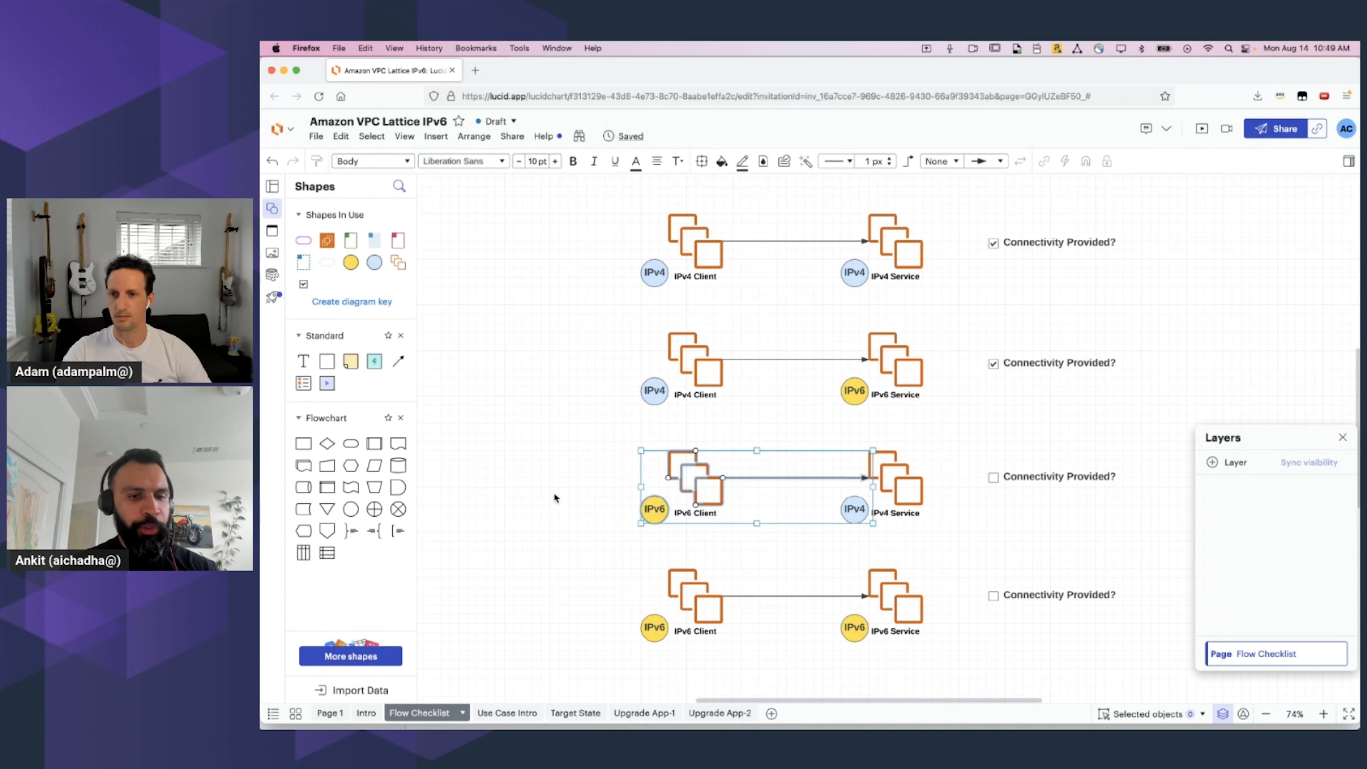
click(560, 498)
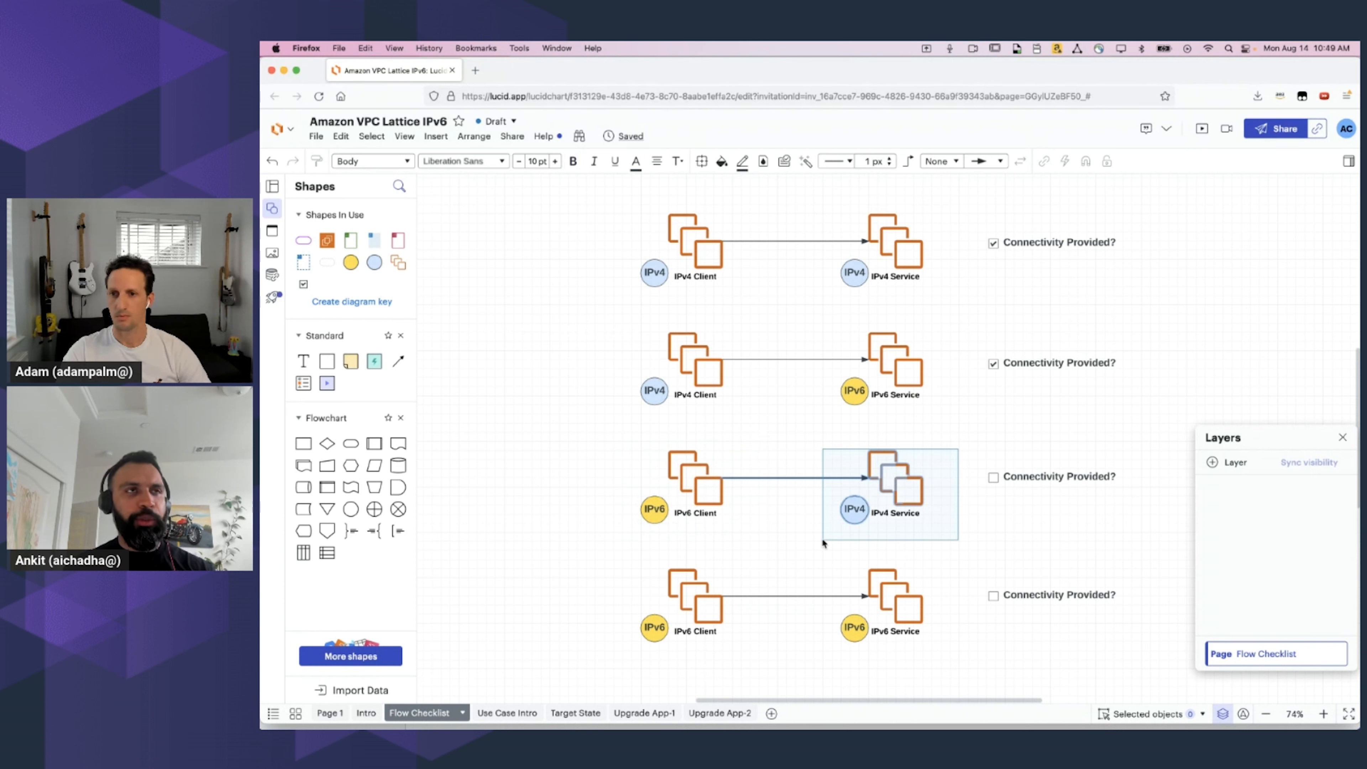
click(571, 162)
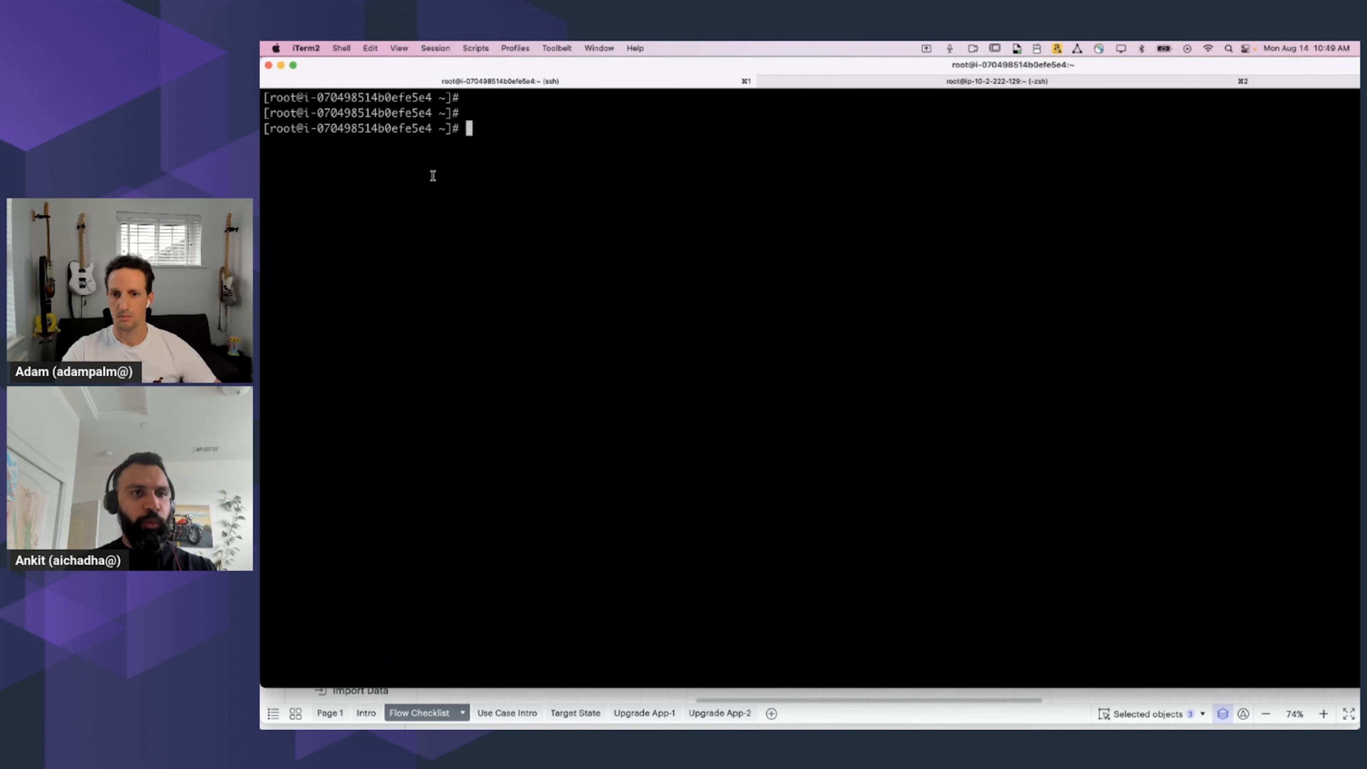
Curl the app-2 Lattice domain and highlight that Application-2 version-1 answered from an IPv4-only instance
text(curl app-2-0b087beadf4249590.7d67968.vpc-lattice-svcs.us-east-1.on.aws)
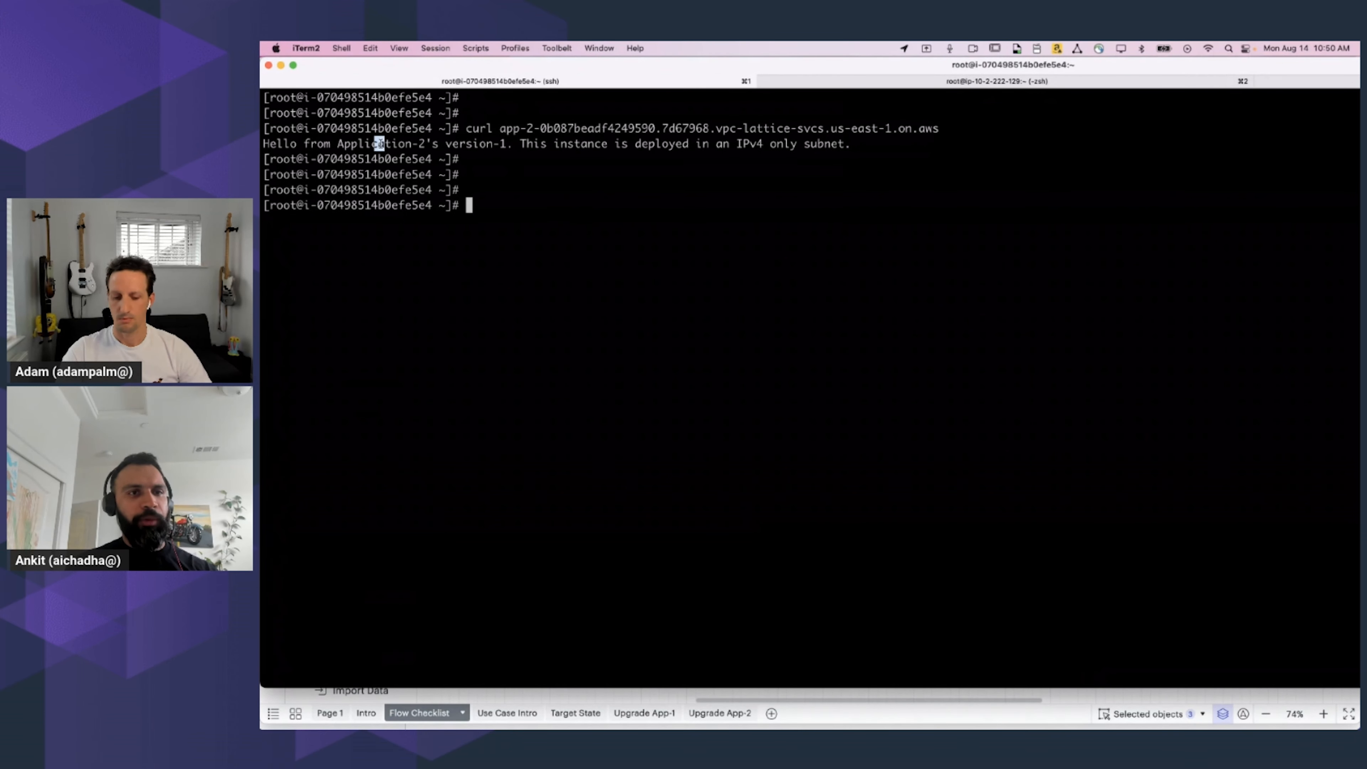
drag(338, 144, 504, 144)
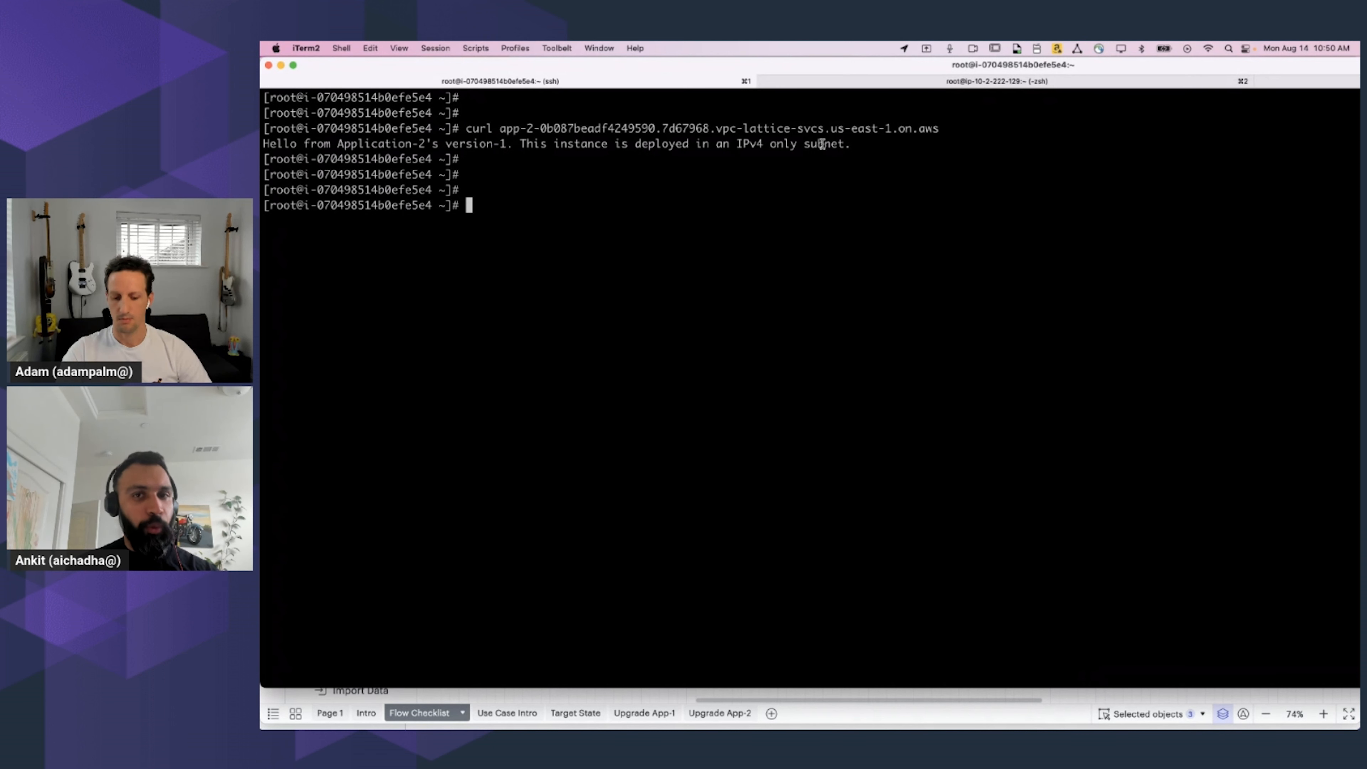
drag(737, 143, 844, 144)
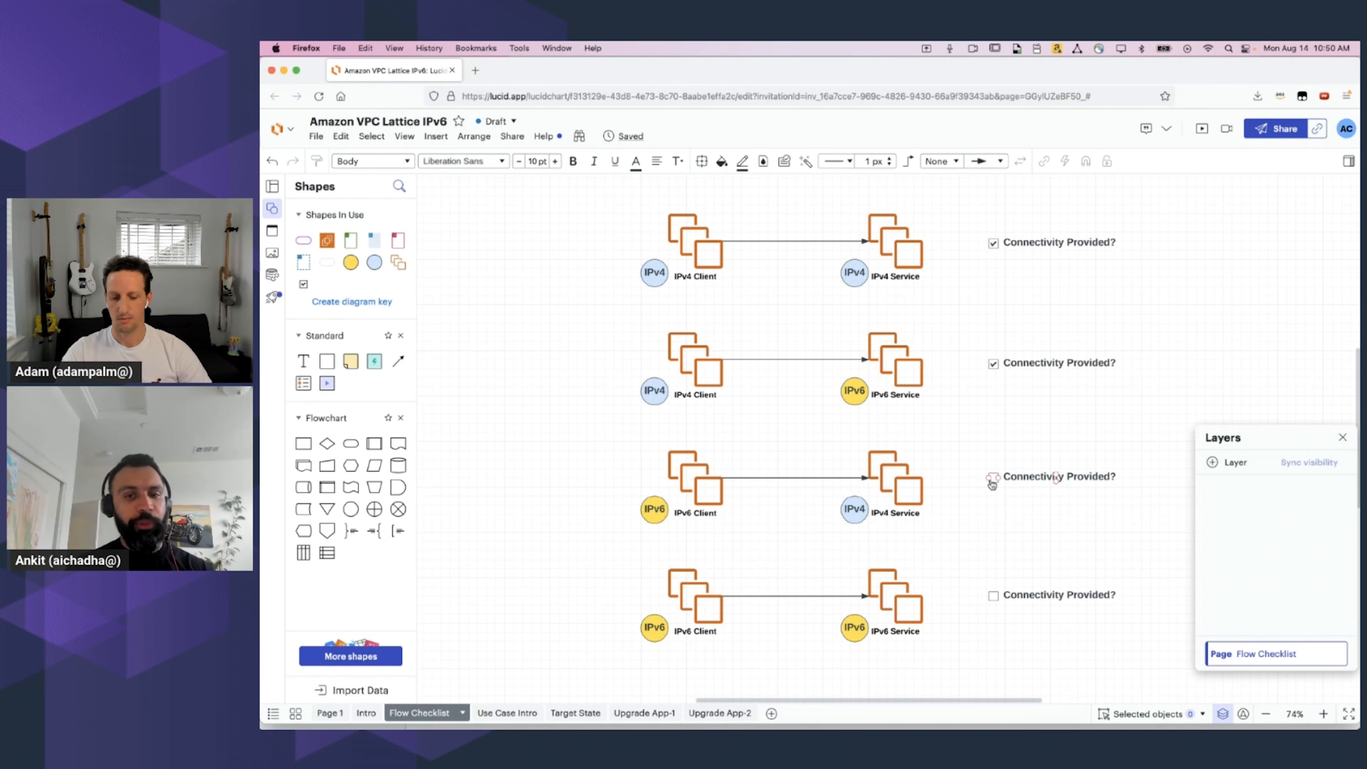
Tick the third 'Connectivity Provided?' box for IPv6 client to IPv4 service and switch to the Upgrade App-2 page
click(992, 476)
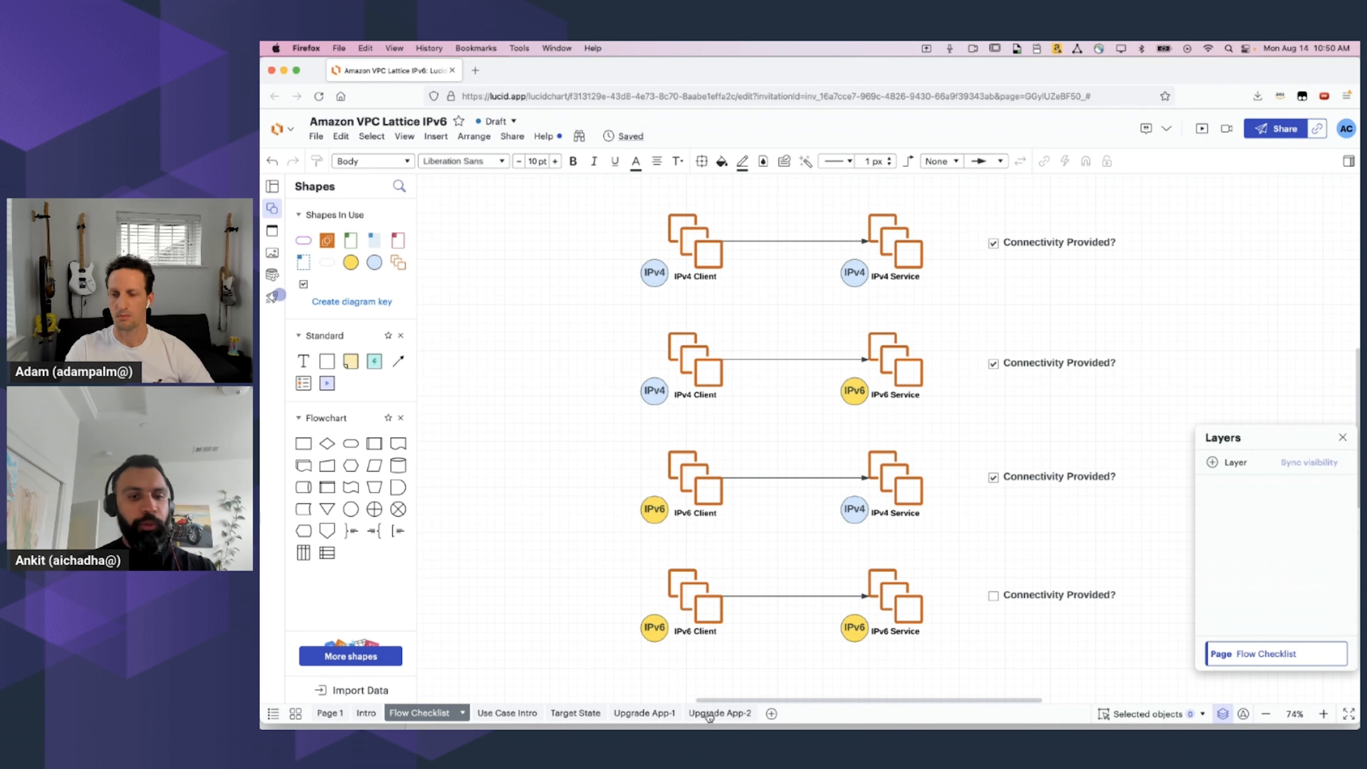
click(714, 714)
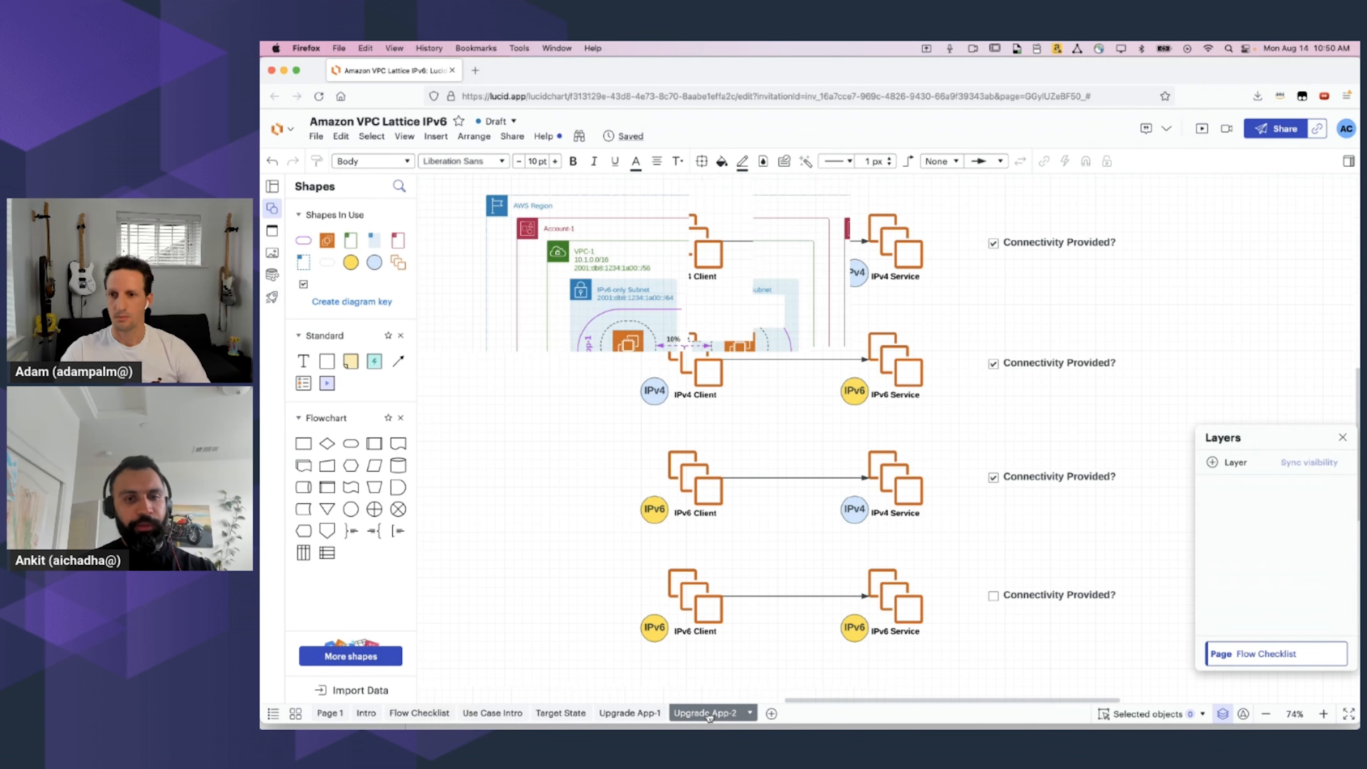
click(707, 712)
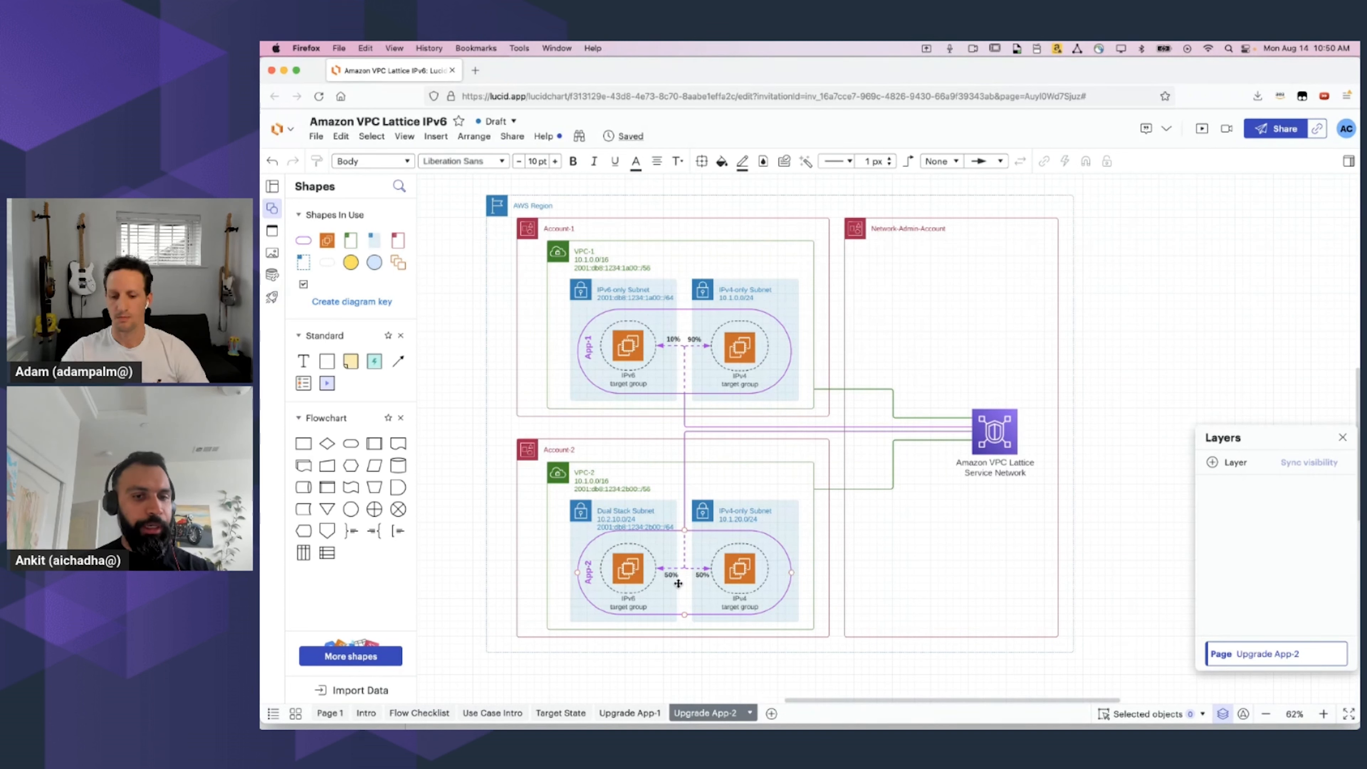
mouse_move(671, 570)
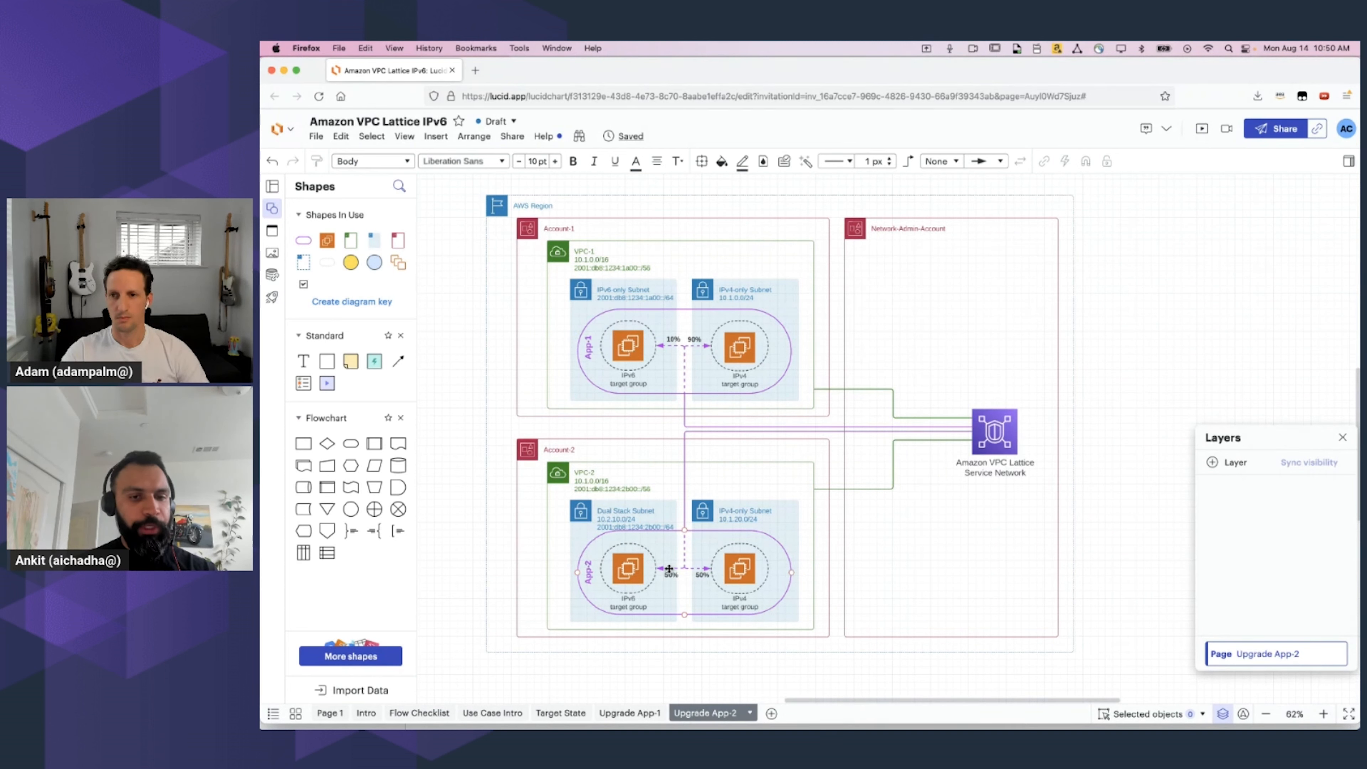
click(626, 570)
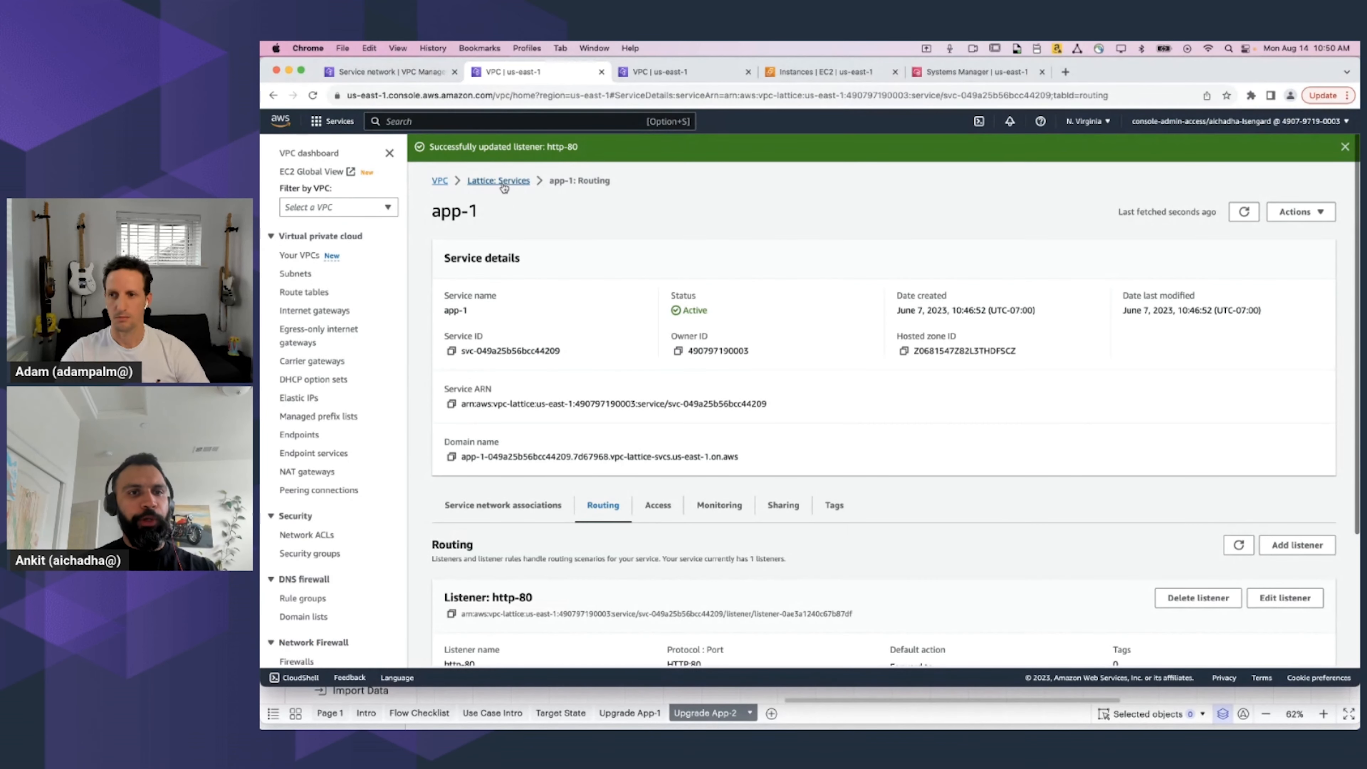
From the Lattice services list, bring up app-2's http-80 listener for editing
click(499, 180)
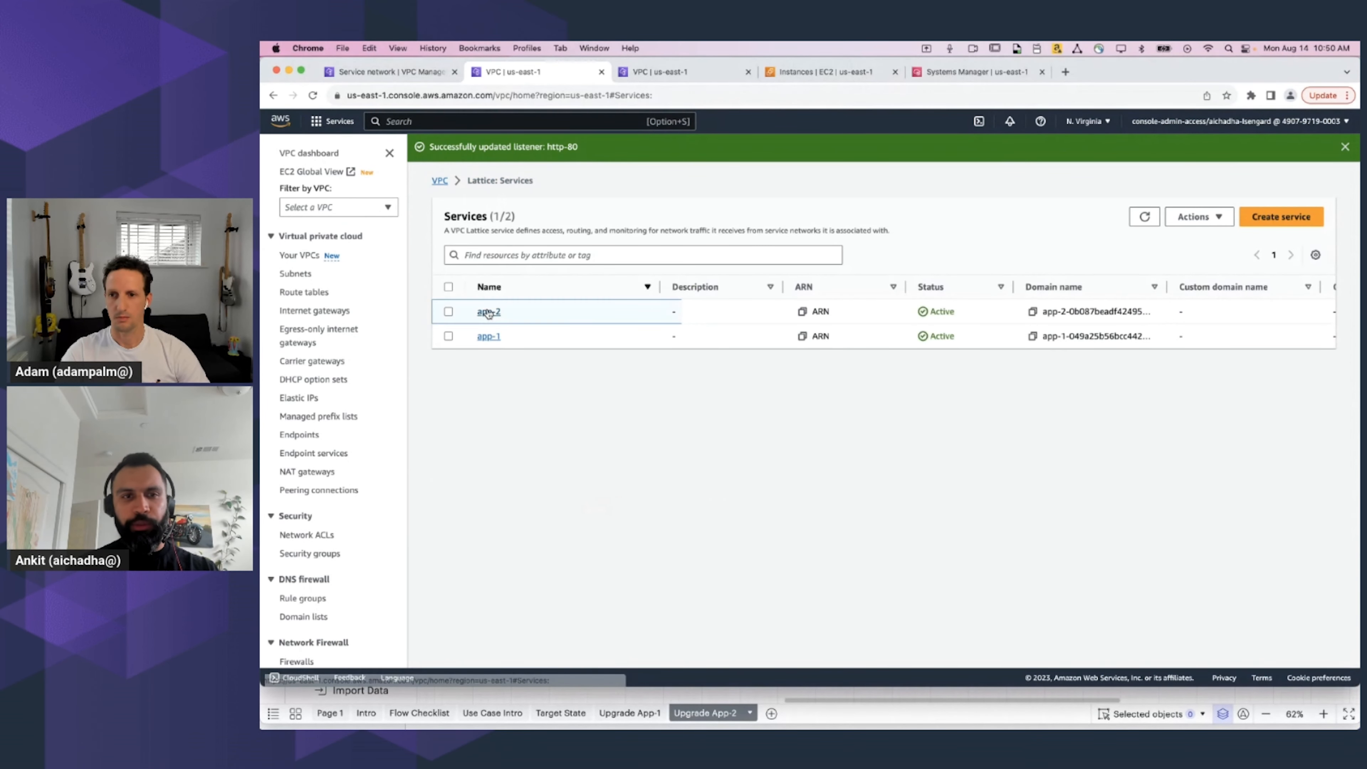
click(489, 311)
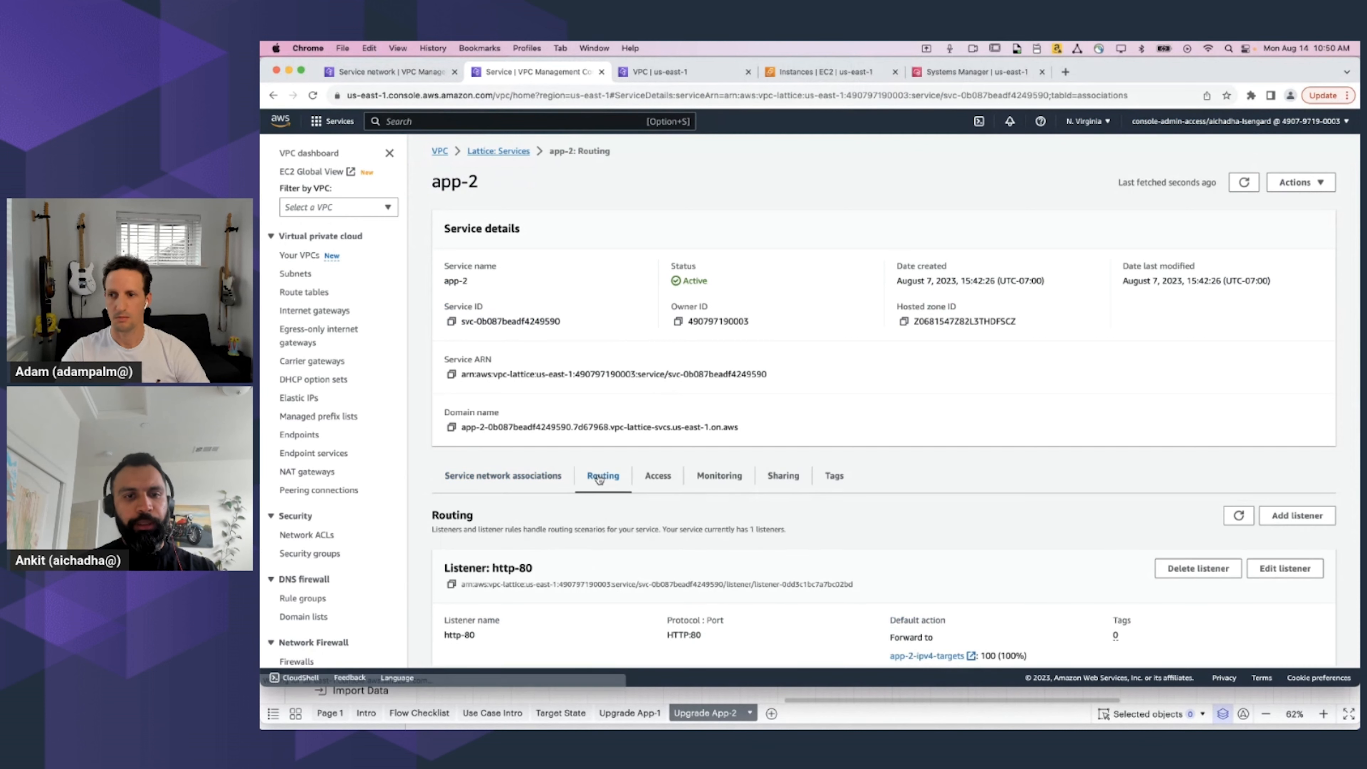
click(1283, 568)
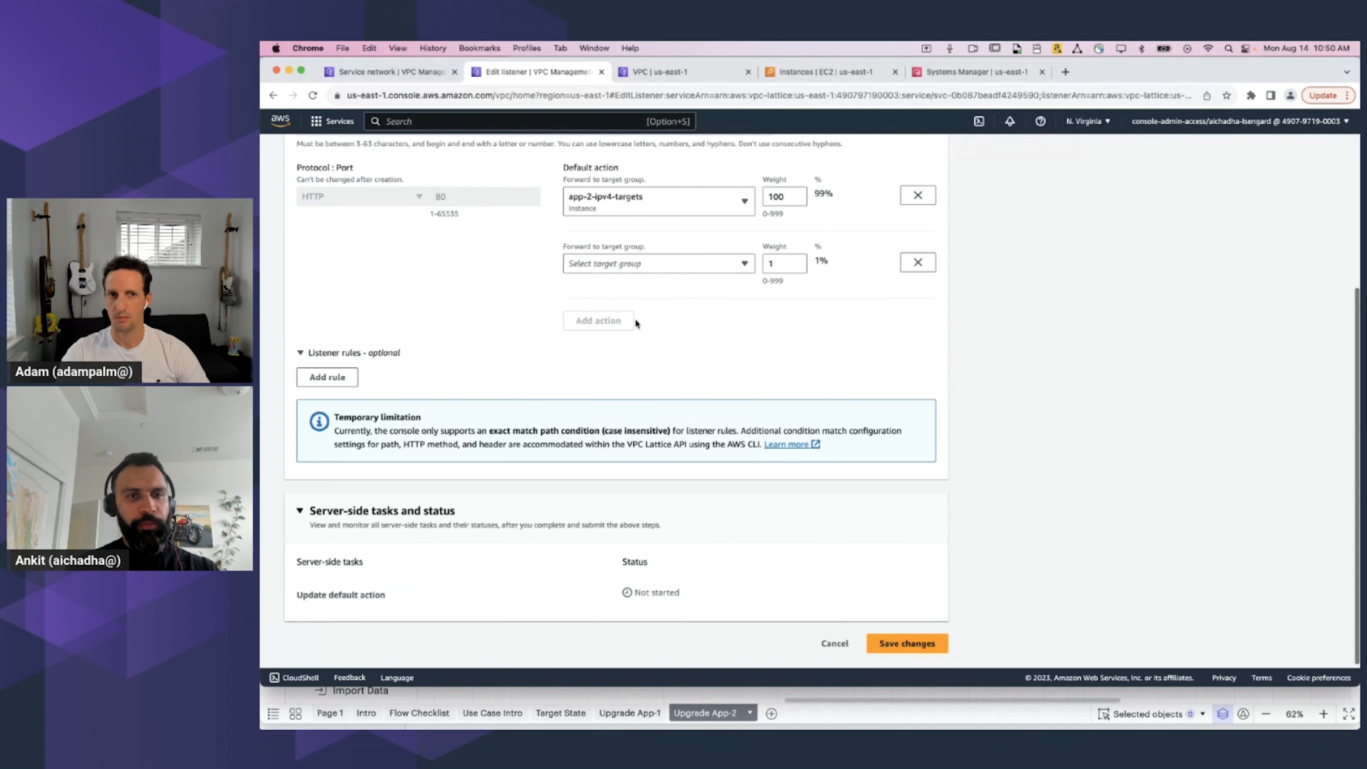
Add a forward action to app-2-dual-stack-target, weight both targets 50, and save the split
click(658, 264)
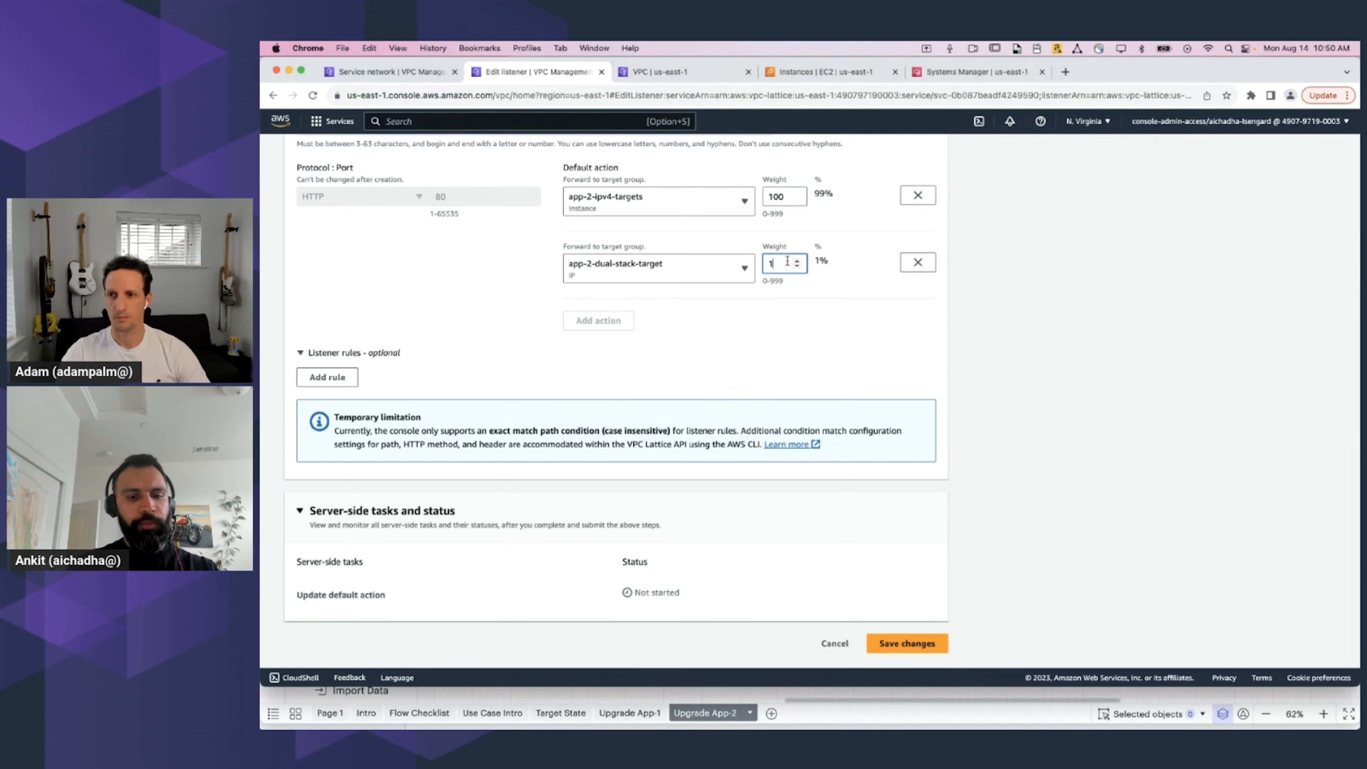
text(150)
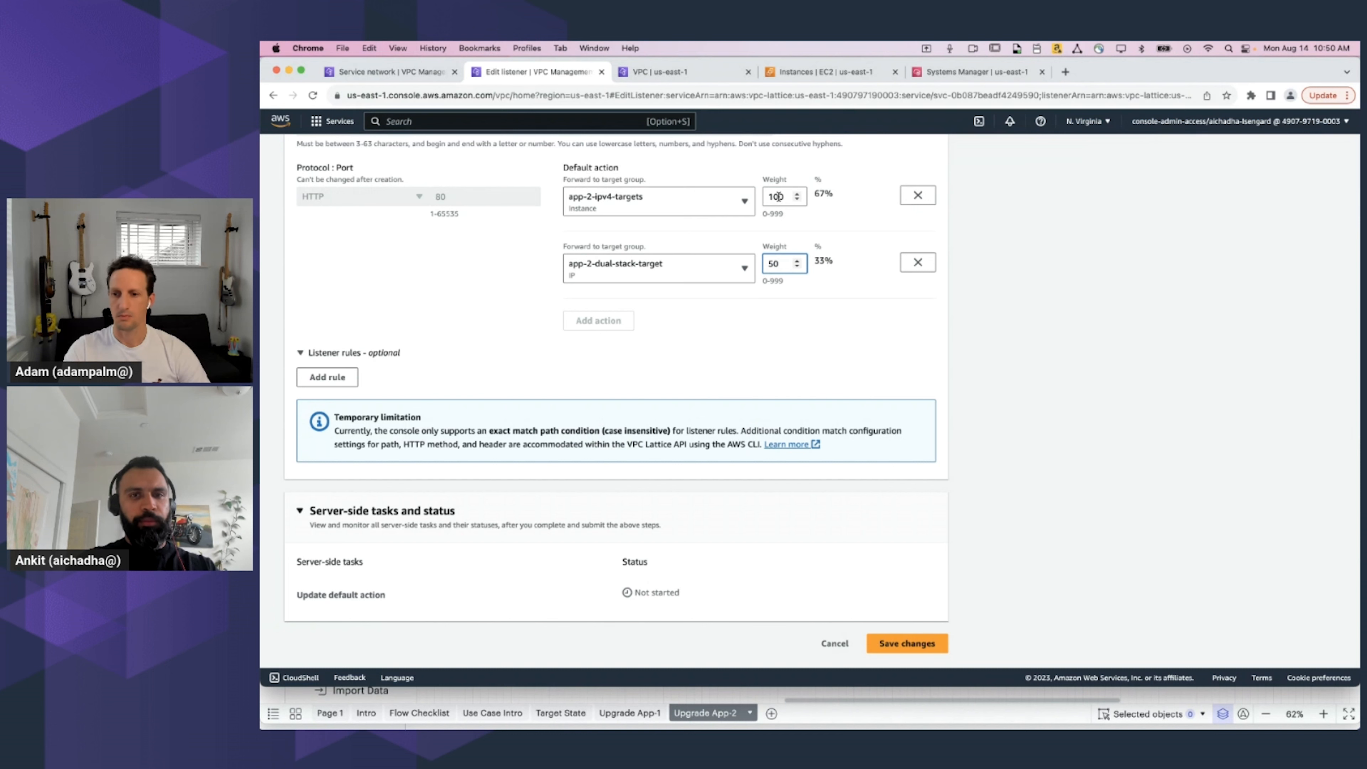
click(906, 644)
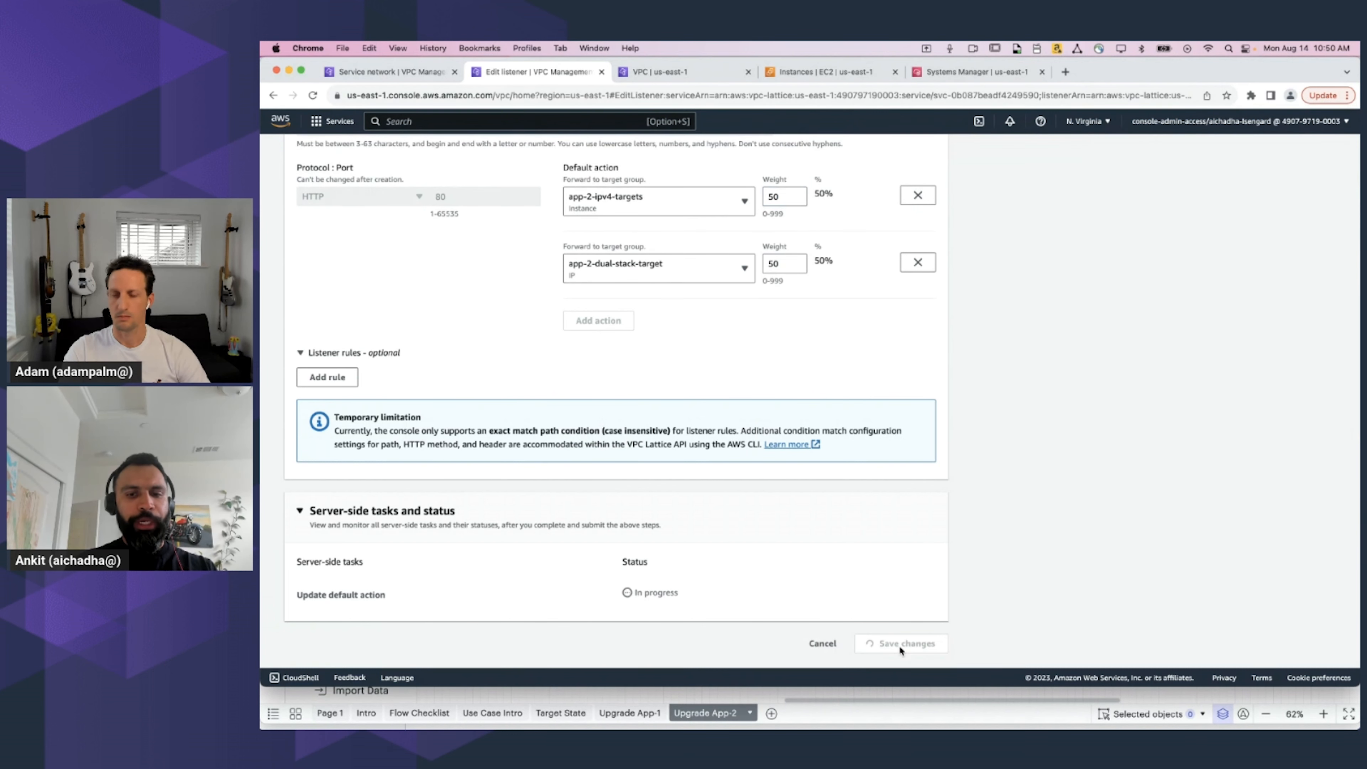
click(901, 644)
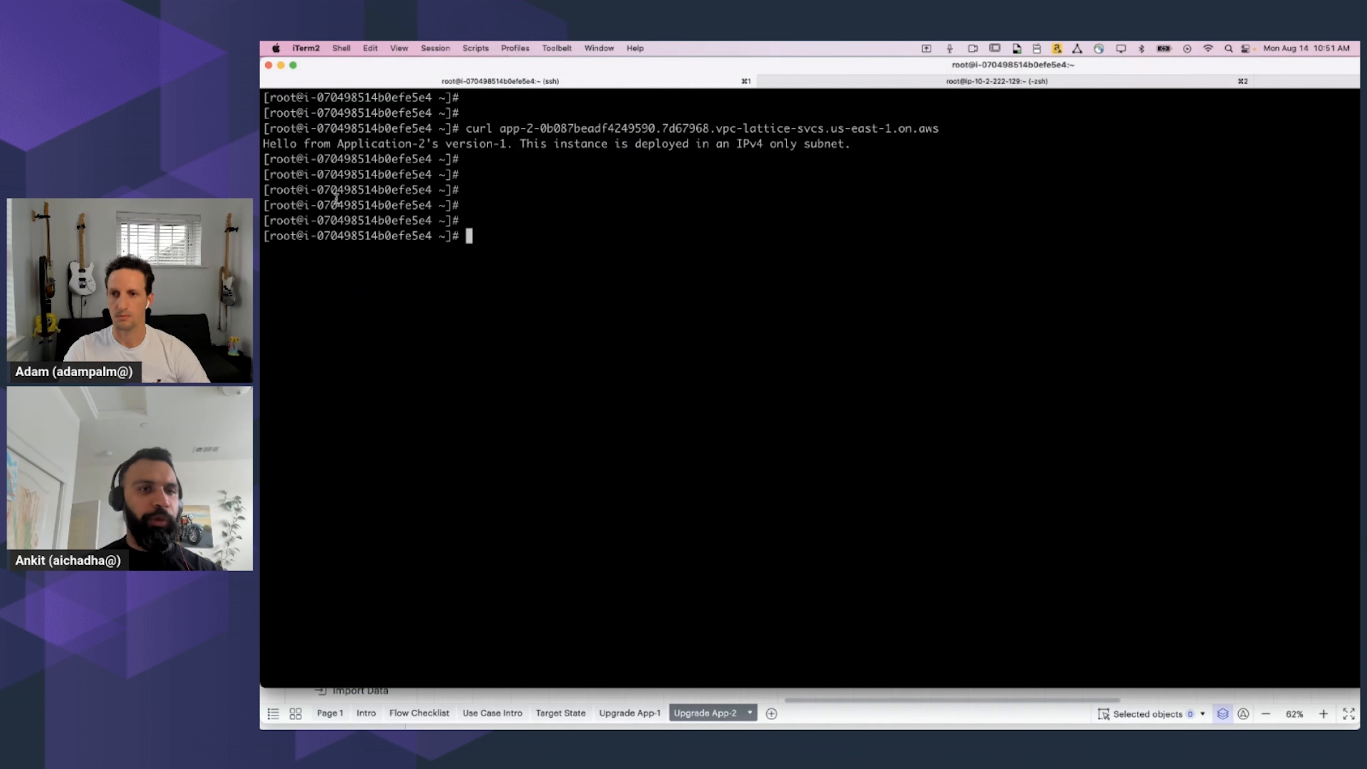
Run curl against the app-2 Lattice domain (app-2-0b087beadf4249590.7d67...) from the instance shell
text(curl app-2-0b087beadf4249590.7d67)
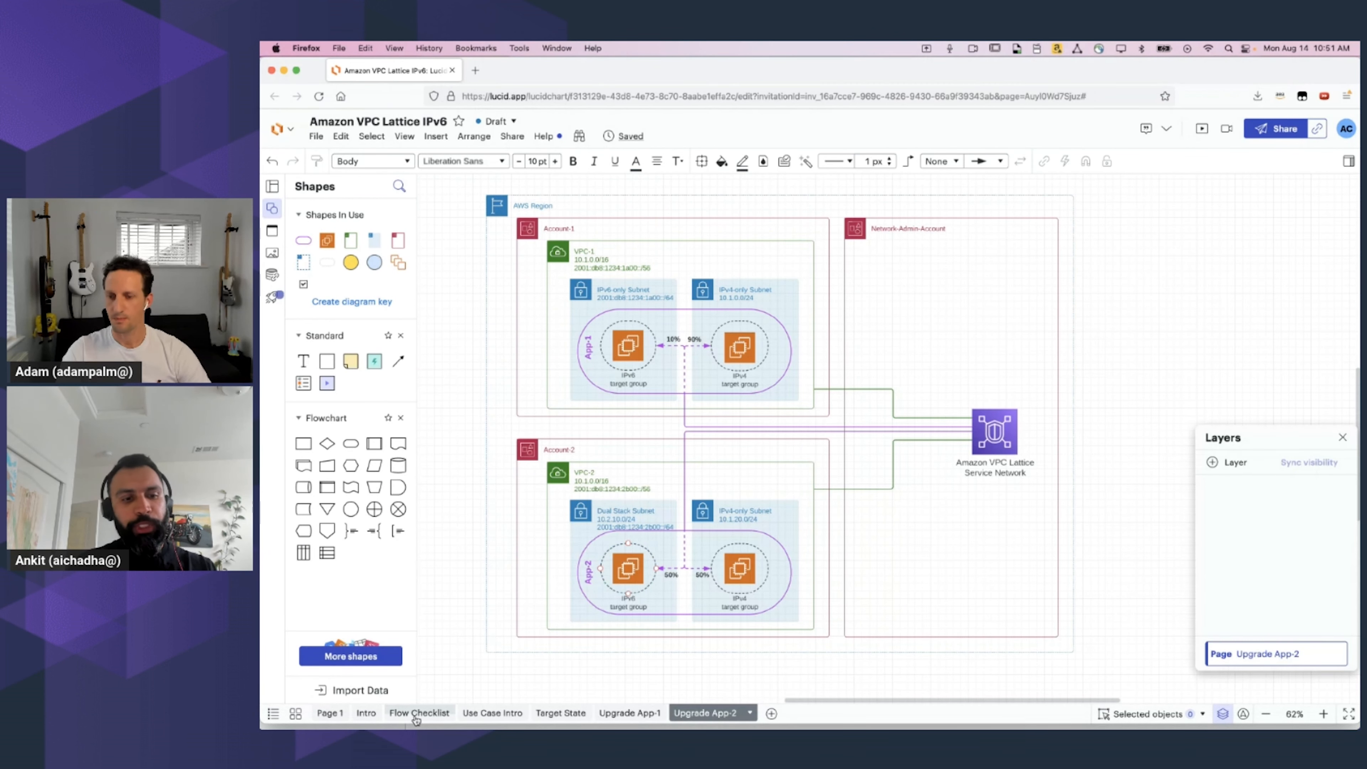
Return to the Flow Checklist page to tick IPv6 client to IPv6 service connectivity
click(419, 712)
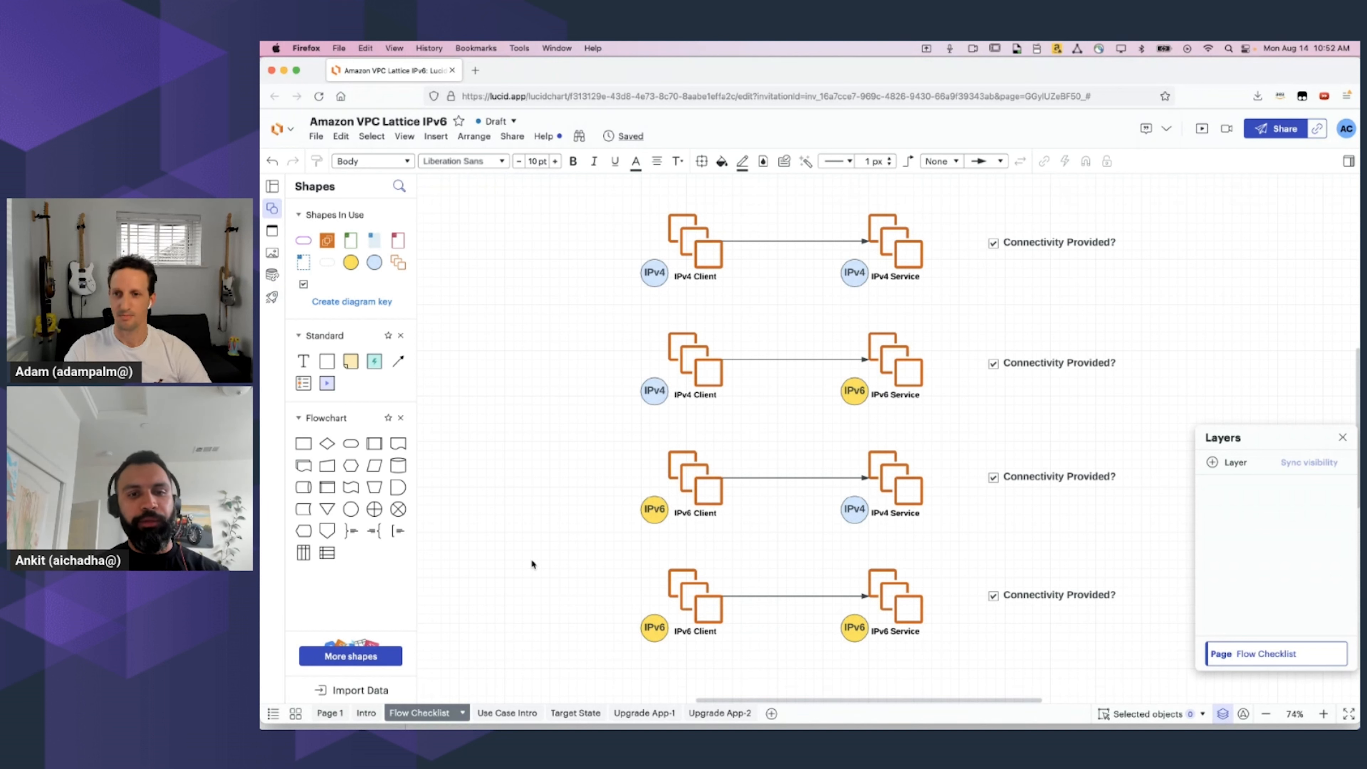
mouse_move(563, 207)
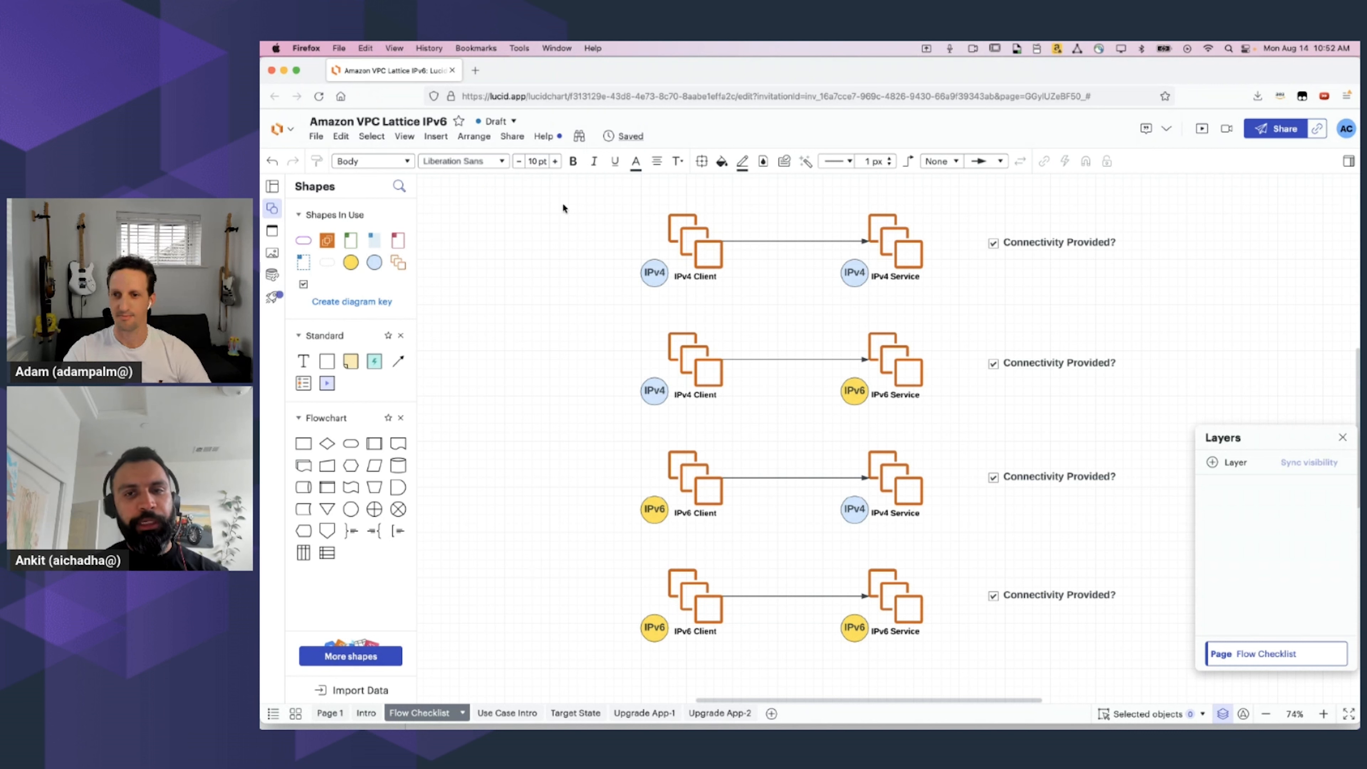